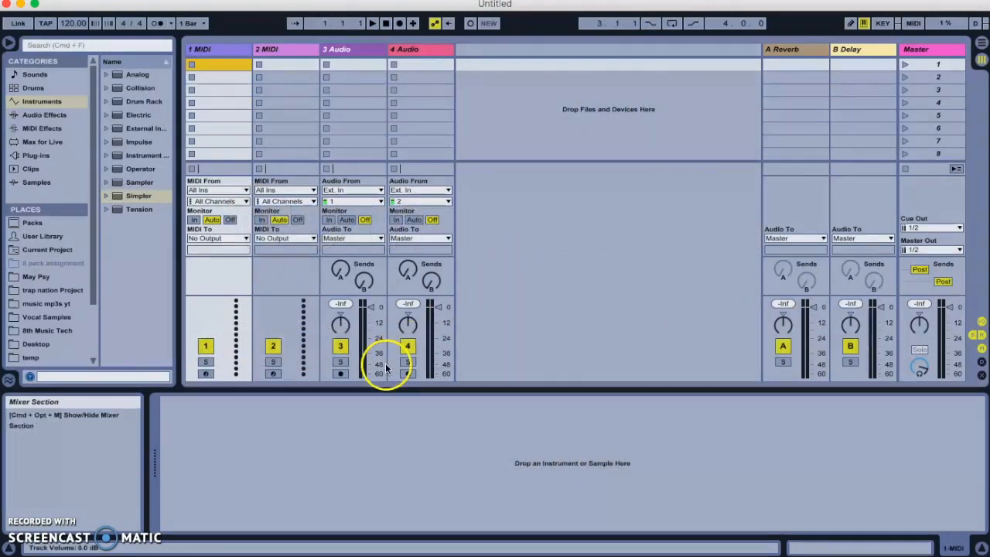
pyautogui.moveTo(337, 50)
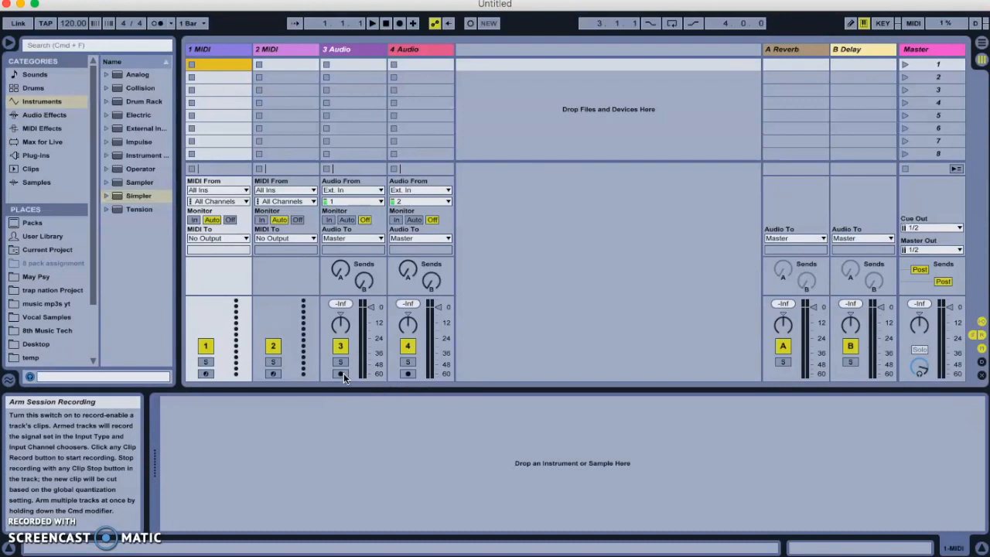
# Step: Arm audio track 3 and start recording a new clip in its first slot
pyautogui.click(340, 374)
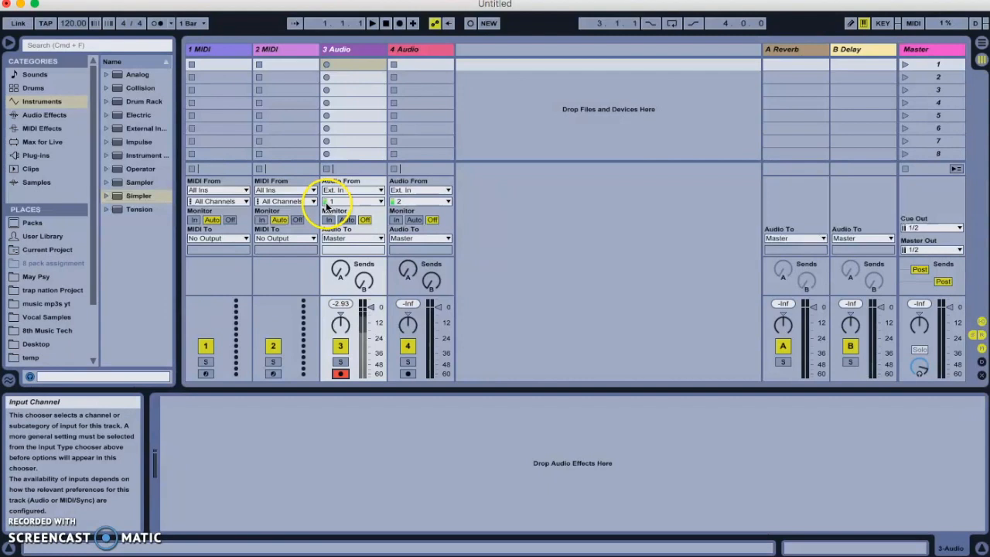
pyautogui.moveTo(326, 155)
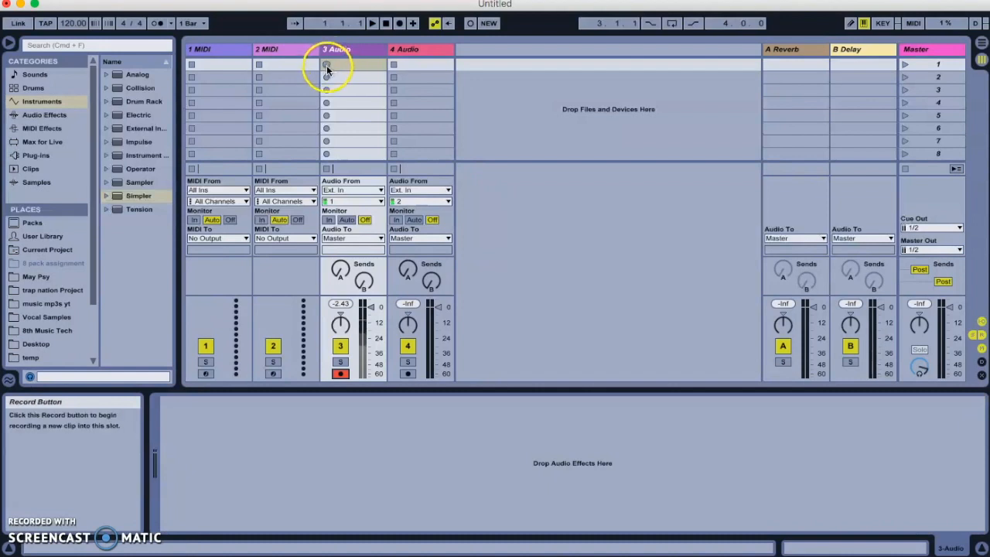
pyautogui.click(326, 64)
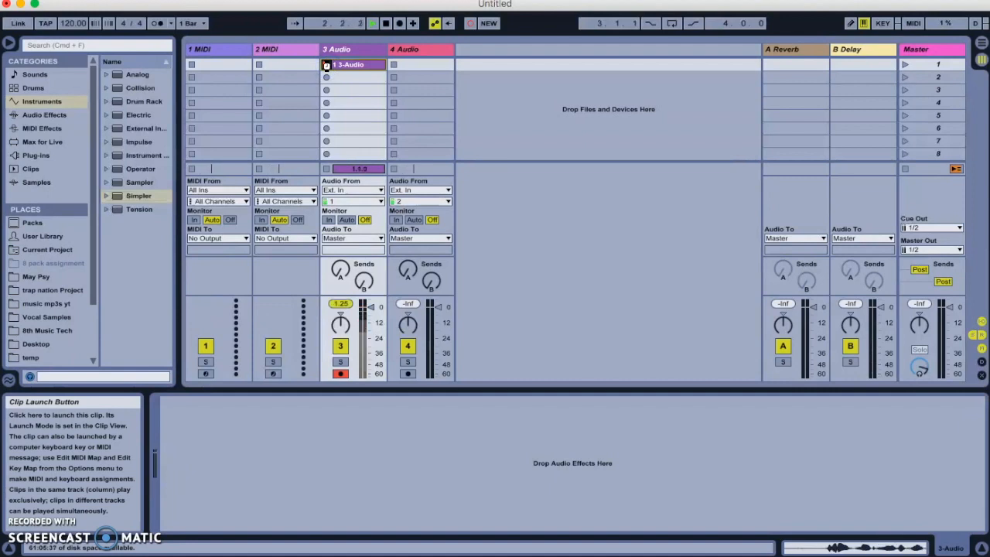
# Step: Stop recording, play the new vocal clip, and pull its loop end back to about 3.4
pyautogui.click(352, 64)
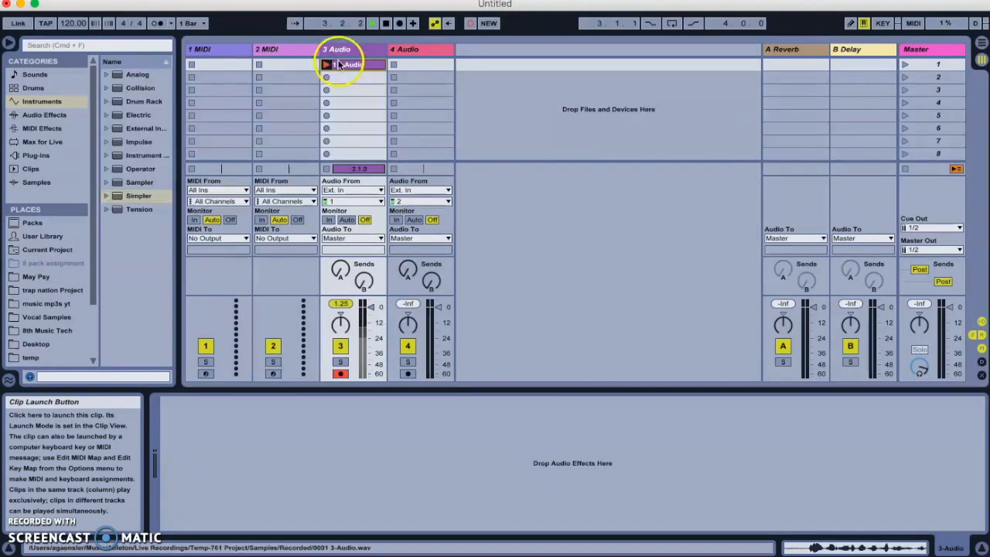
pyautogui.click(372, 23)
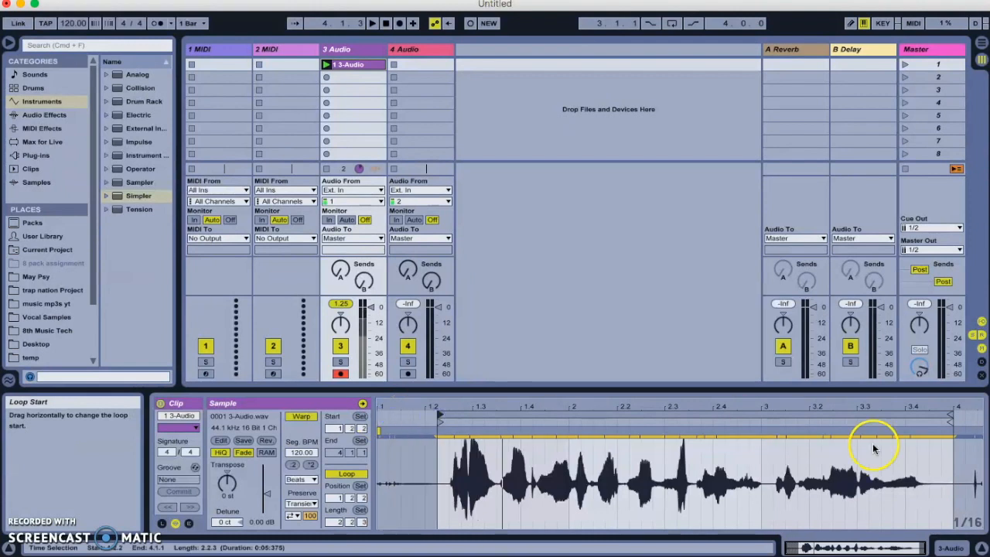
pyautogui.moveTo(874, 448); pyautogui.dragTo(927, 418)
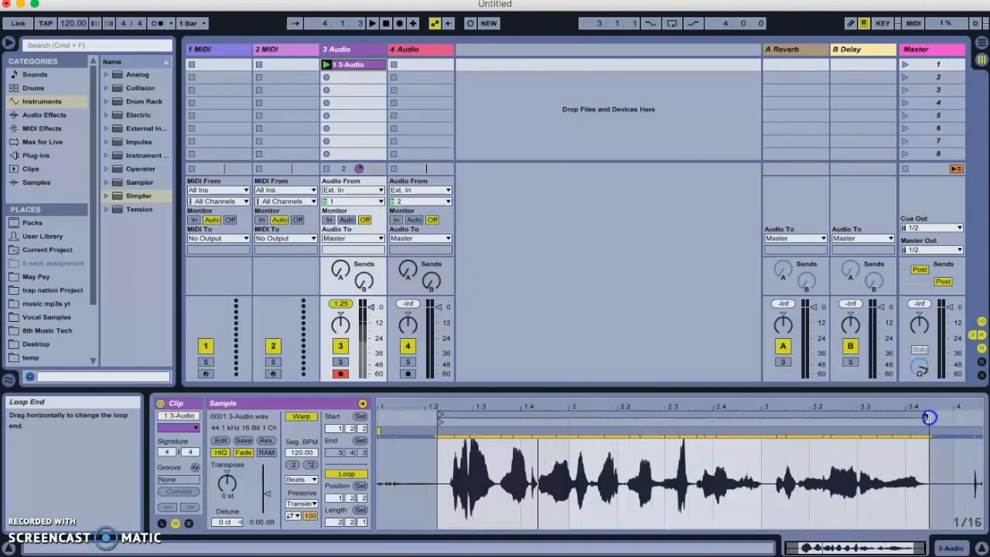
pyautogui.moveTo(925, 417)
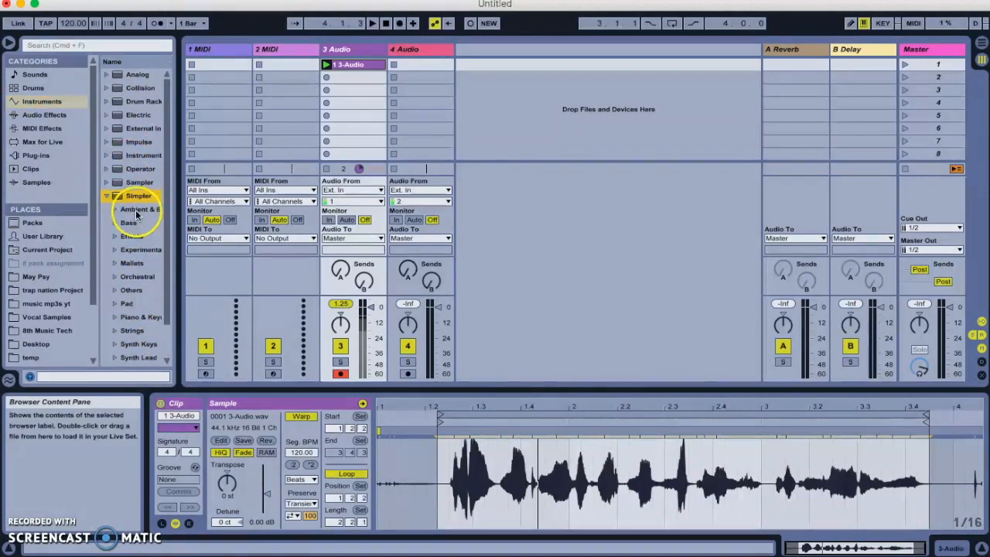
# Step: Expand and then collapse the Simpler presets folder in the browser
pyautogui.click(106, 196)
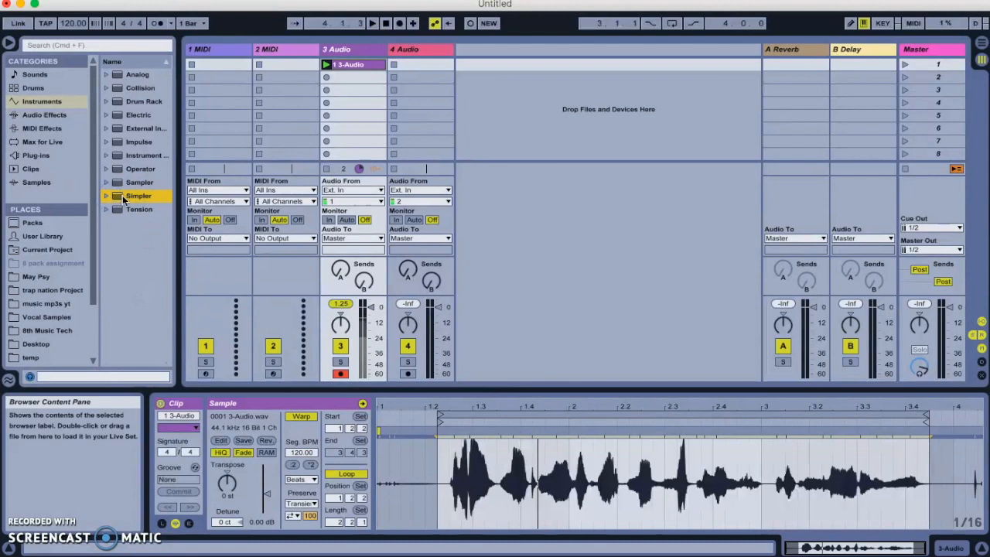
pyautogui.click(272, 49)
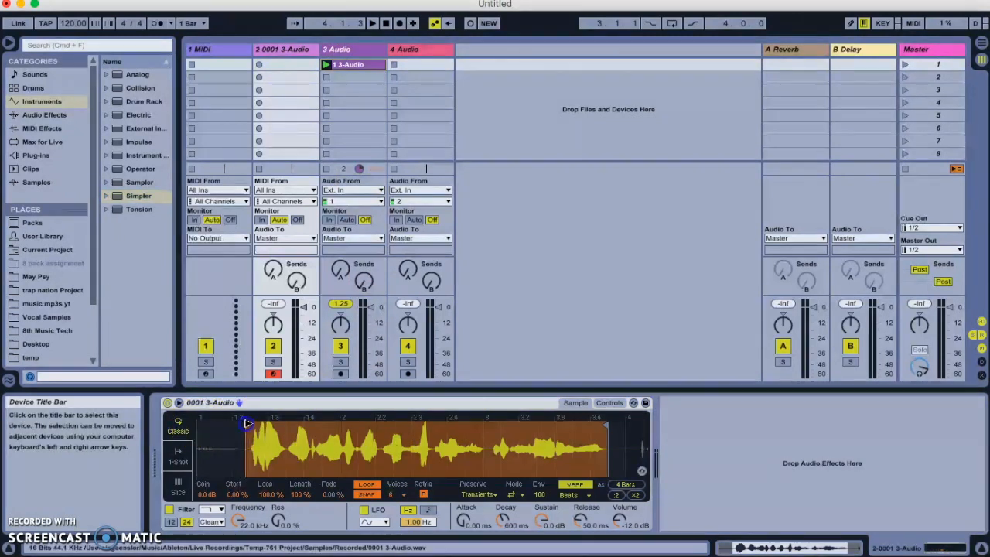
pyautogui.moveTo(247, 424)
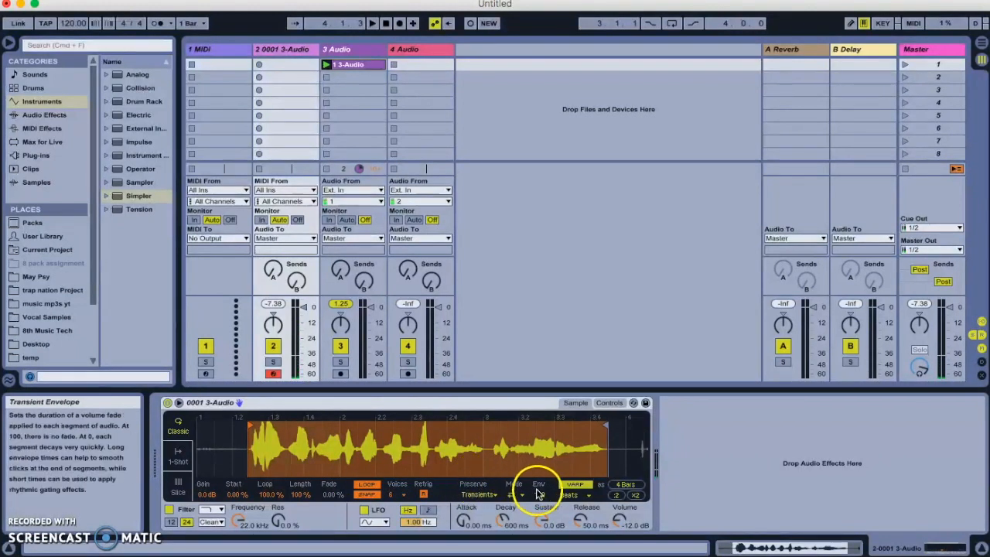
# Step: Switch Simpler's warp mode to Complex Pro, then turn warping off
pyautogui.click(574, 484)
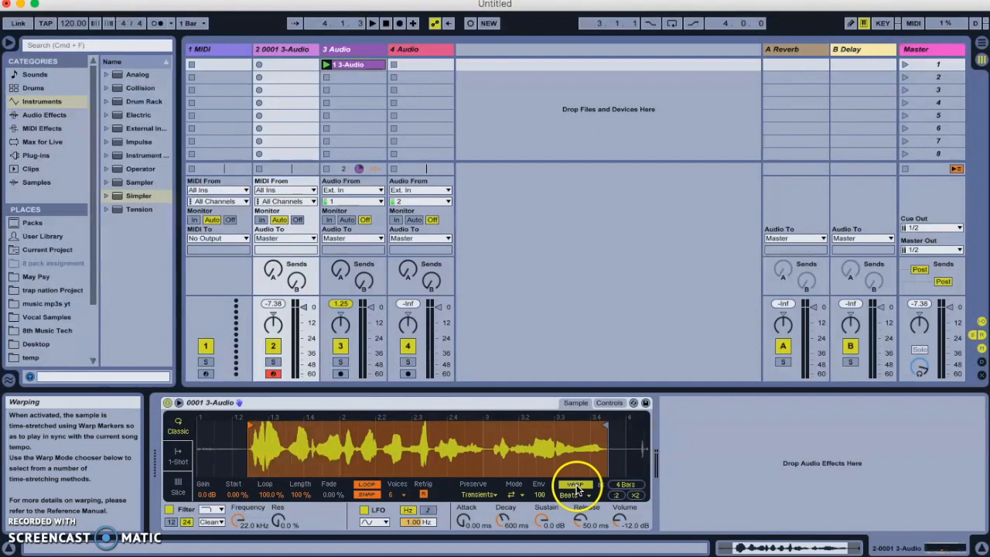
pyautogui.click(576, 487)
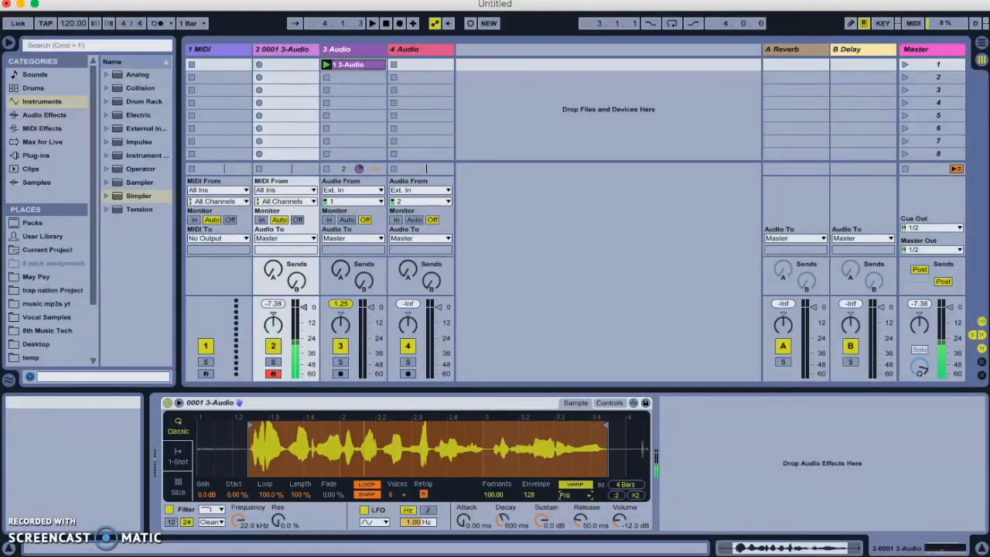
pyautogui.moveTo(572, 549)
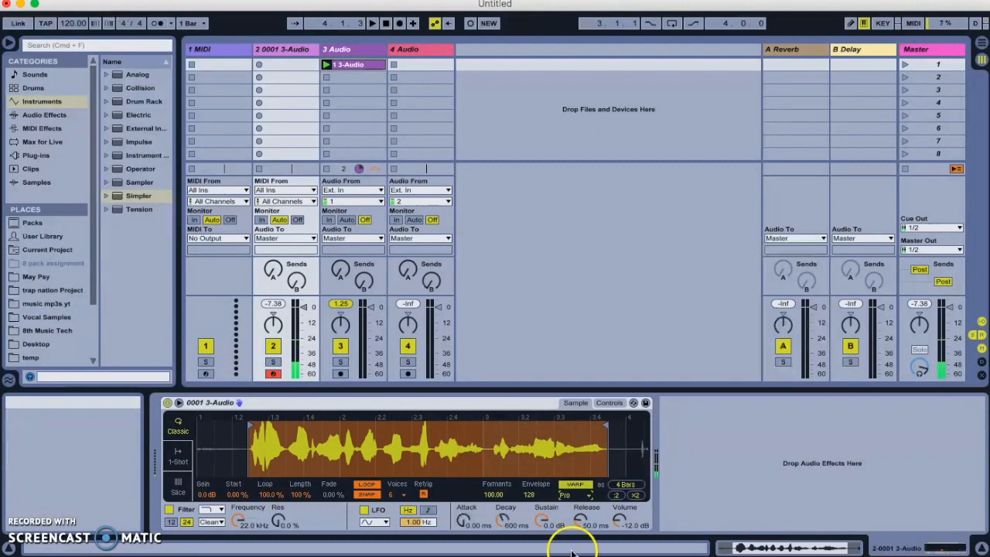
pyautogui.click(574, 484)
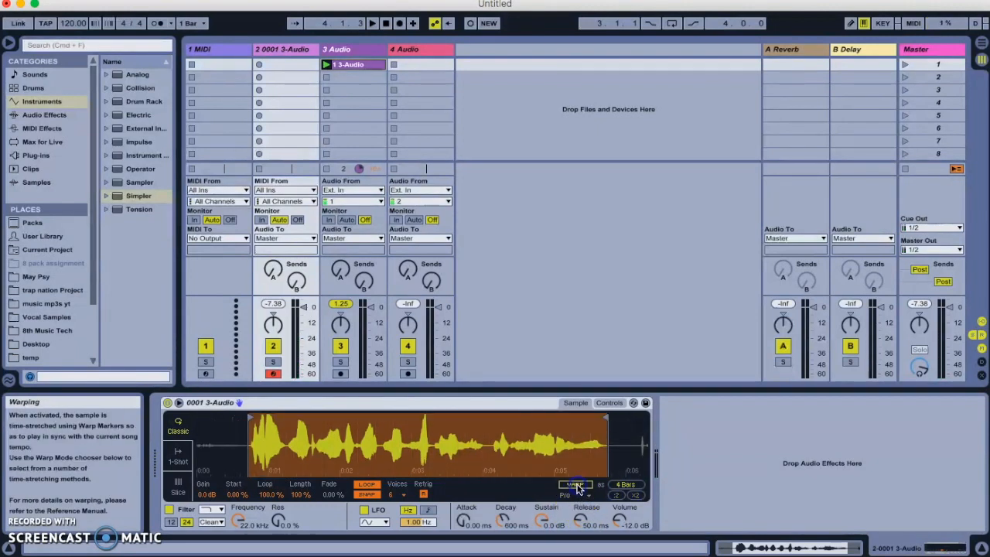
pyautogui.click(574, 485)
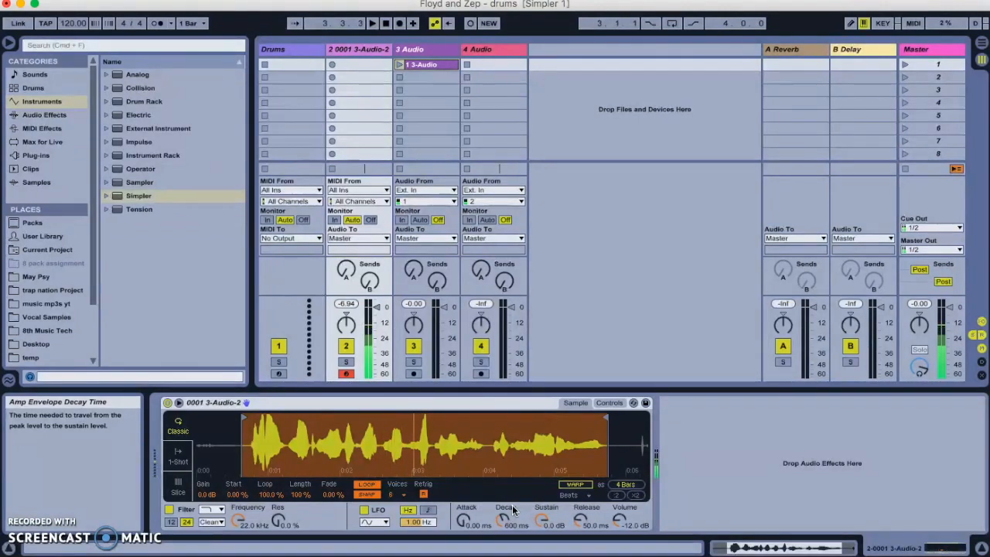
pyautogui.moveTo(243, 419)
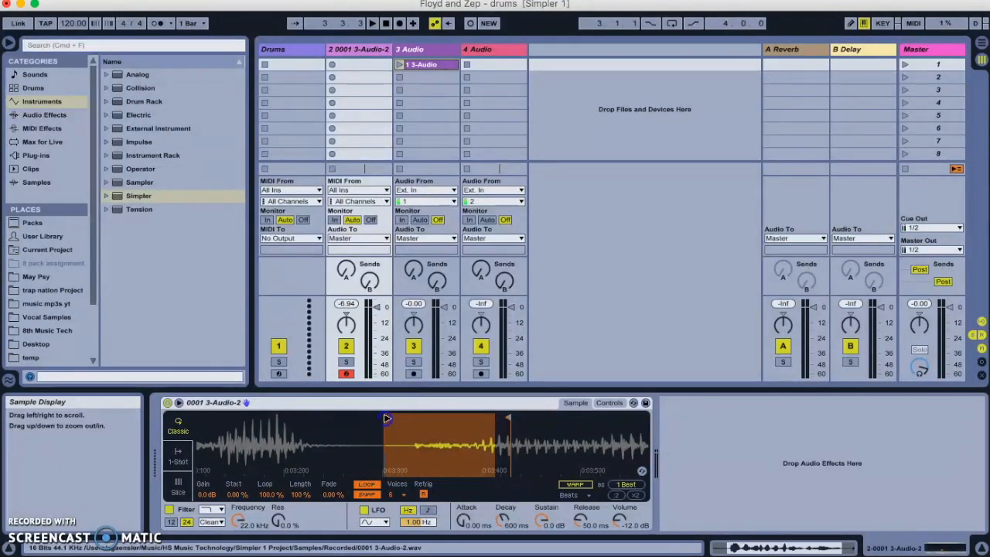
# Step: Move Simpler's playback region later onto one vocal hit and set Gain to 17 dB
pyautogui.moveTo(386, 417); pyautogui.dragTo(507, 418)
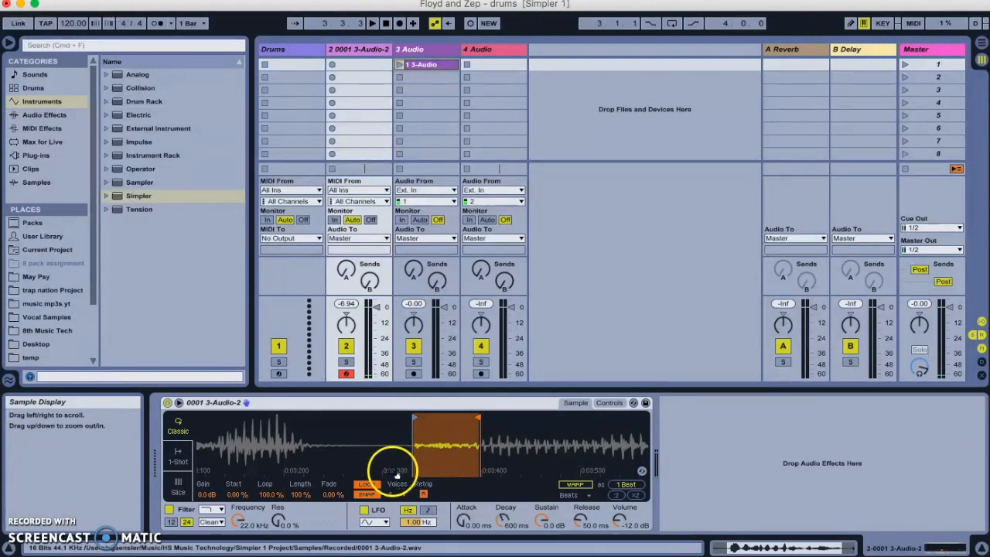
pyautogui.click(368, 495)
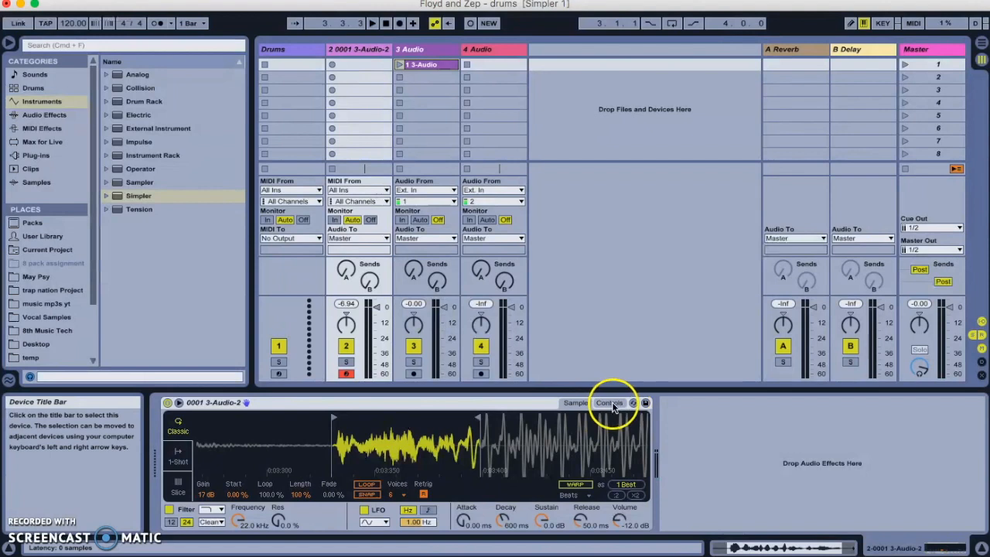
# Step: Show Simpler's Controls and lower the filter cutoff through 4.75 kHz to 1.68 kHz
pyautogui.click(609, 402)
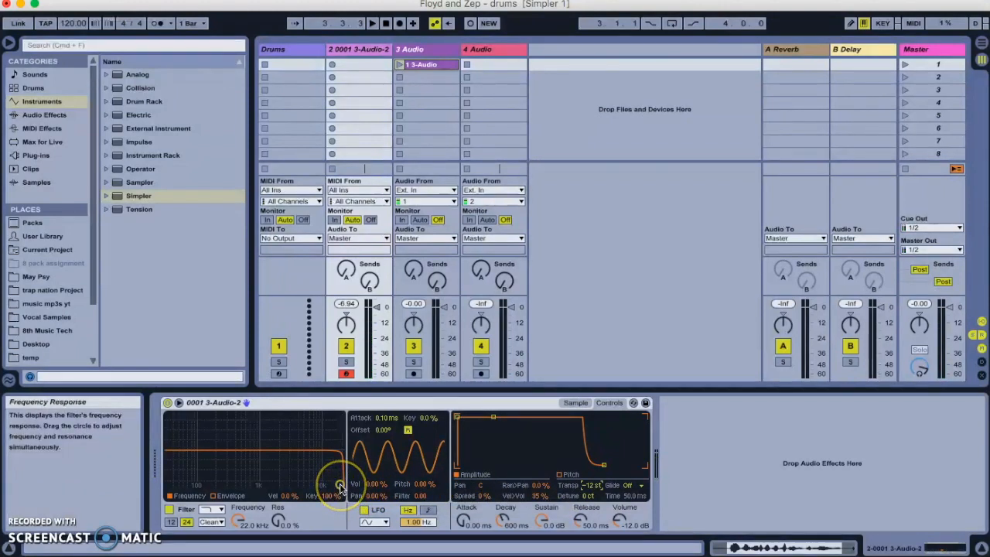
pyautogui.moveTo(340, 485); pyautogui.dragTo(301, 485)
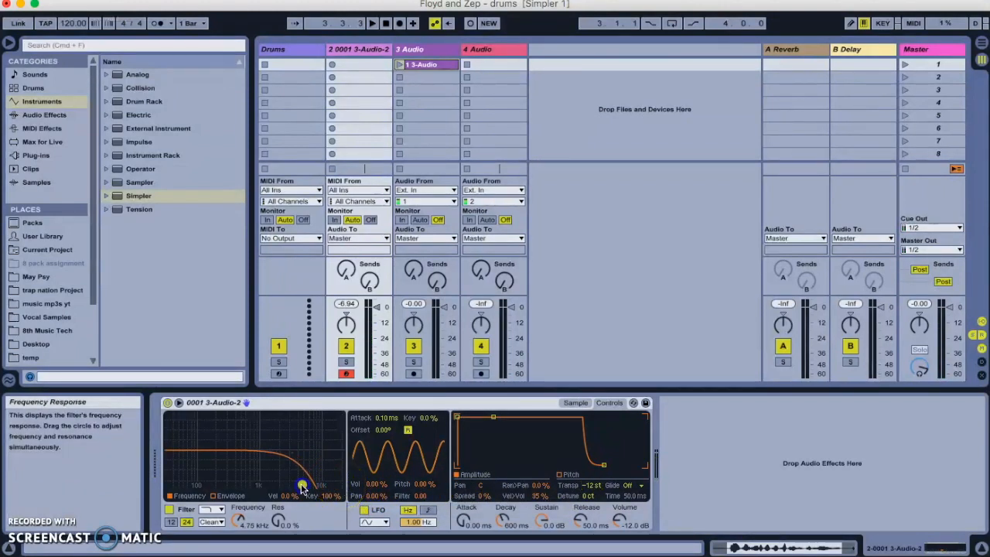
pyautogui.moveTo(301, 487); pyautogui.dragTo(275, 486)
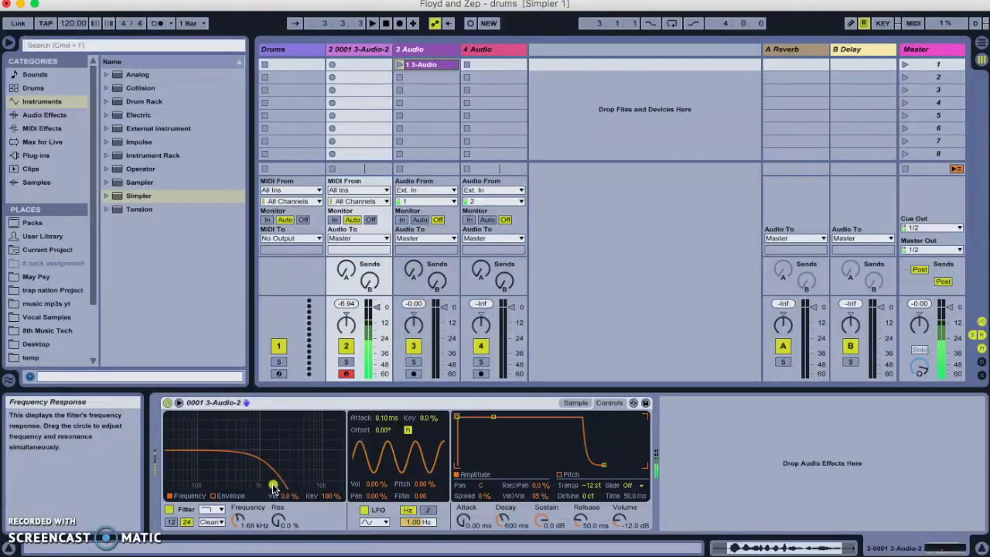
pyautogui.click(44, 115)
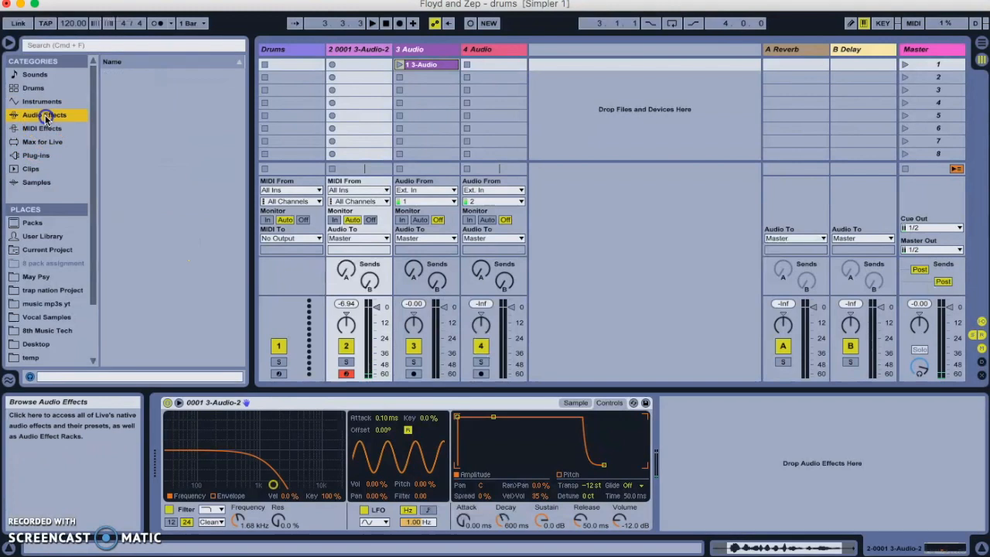
# Step: Add a Compressor and a Saturator to track 2, Saturator output at -13.1 dB
pyautogui.click(44, 114)
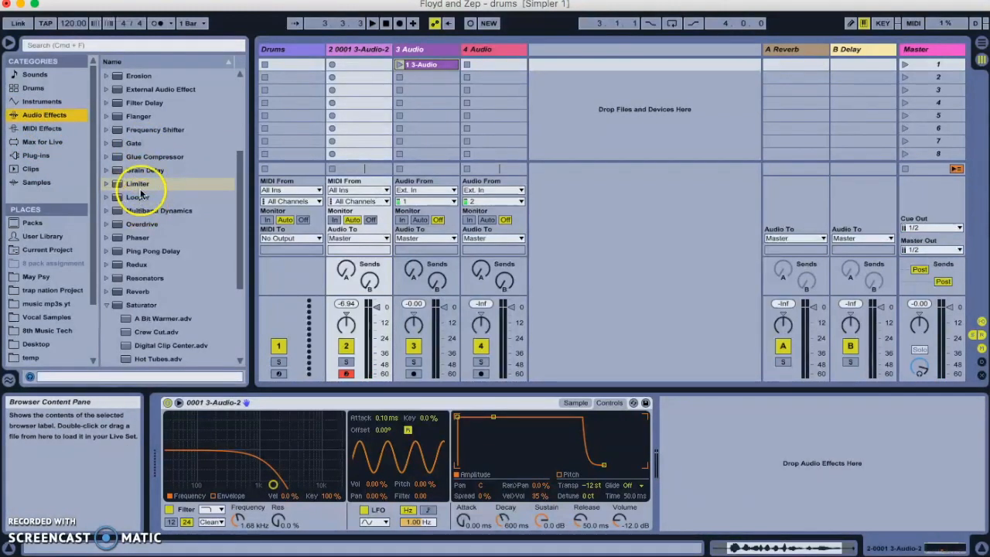
pyautogui.scroll(3)
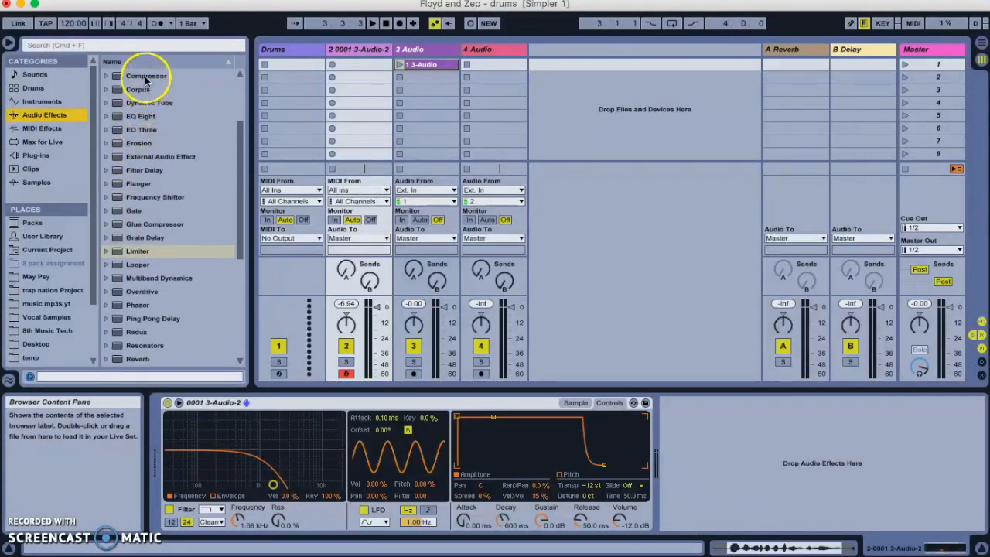
pyautogui.doubleClick(146, 75)
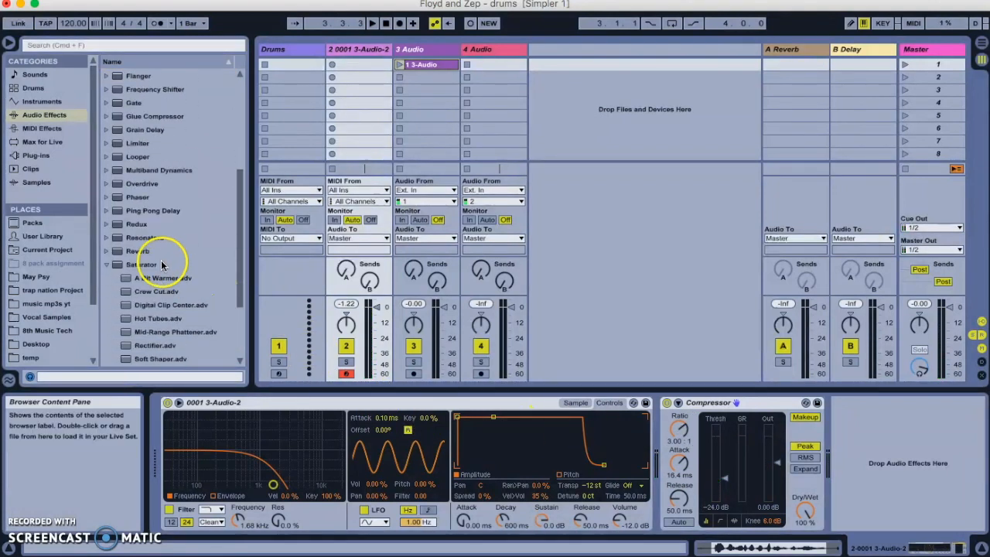
pyautogui.click(142, 263)
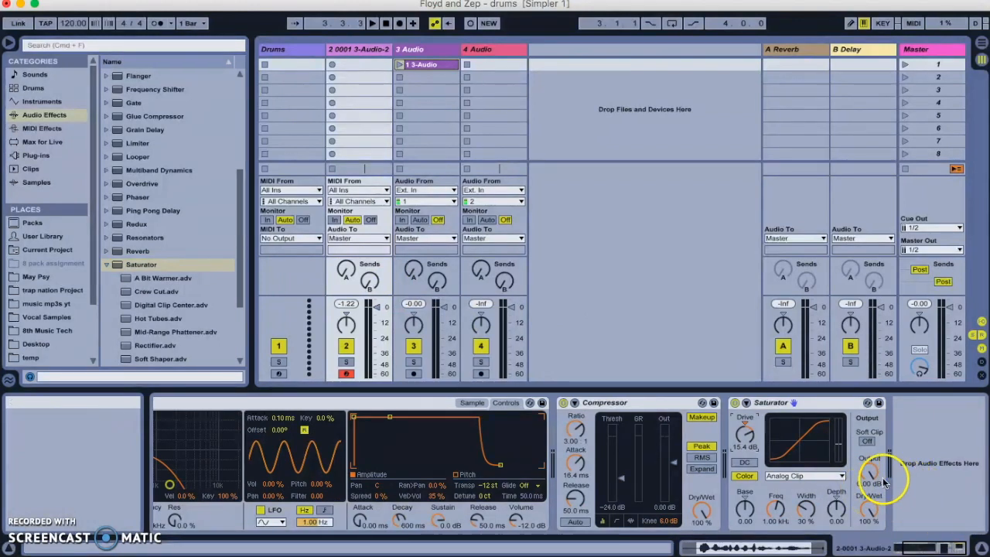
pyautogui.moveTo(867, 479)
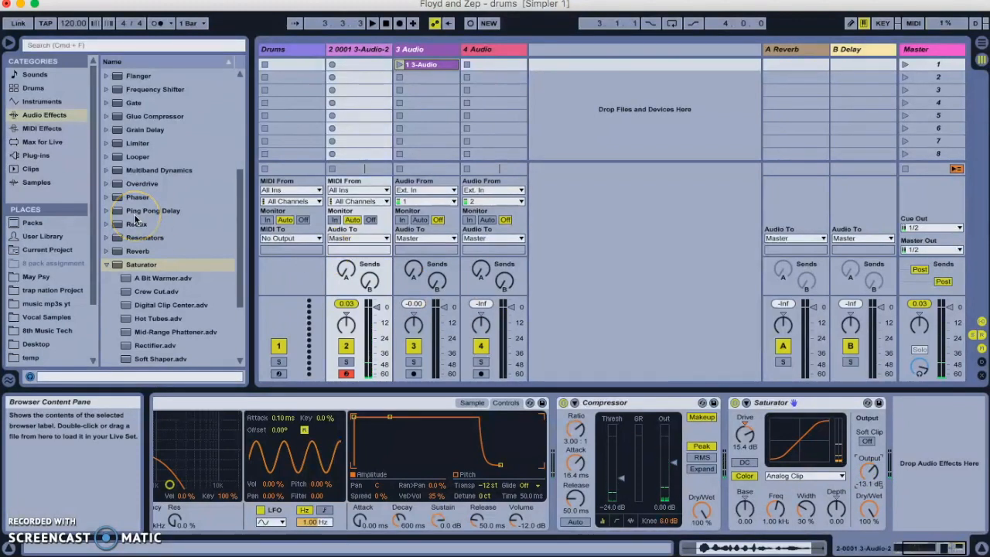
pyautogui.scroll(3)
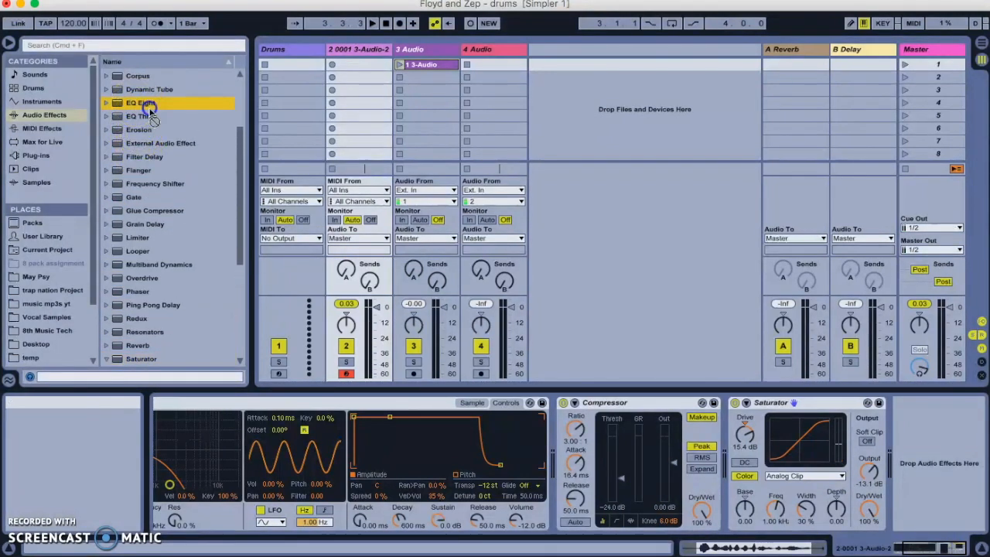
# Step: Add EQ Eight, roll off its high end and move band 1 lower
pyautogui.doubleClick(140, 102)
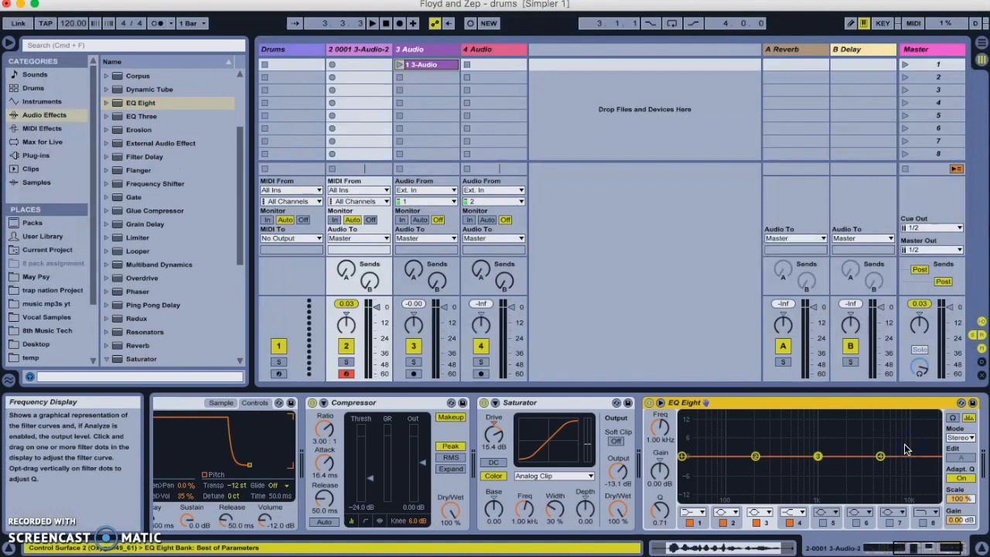
pyautogui.moveTo(683, 455); pyautogui.dragTo(709, 436)
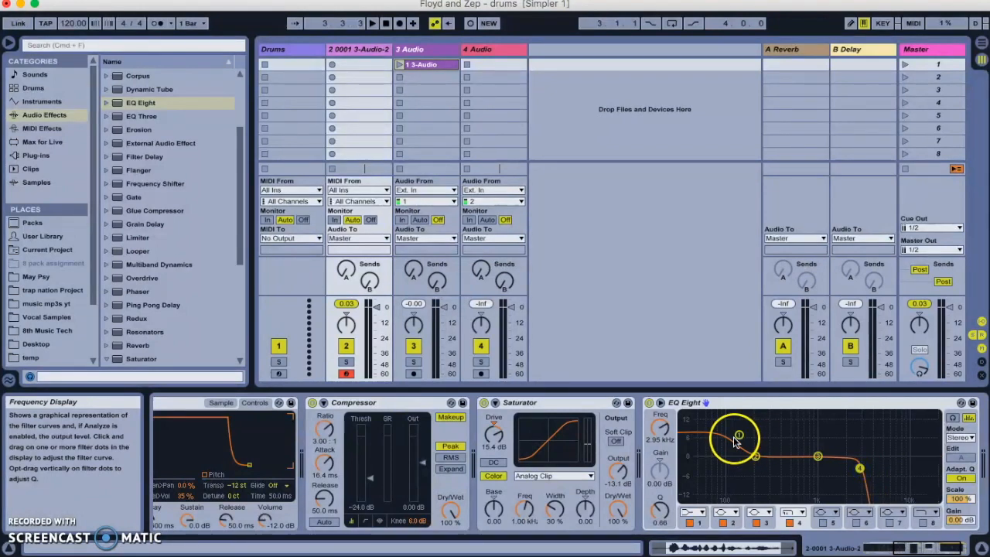
pyautogui.moveTo(739, 435); pyautogui.dragTo(753, 431)
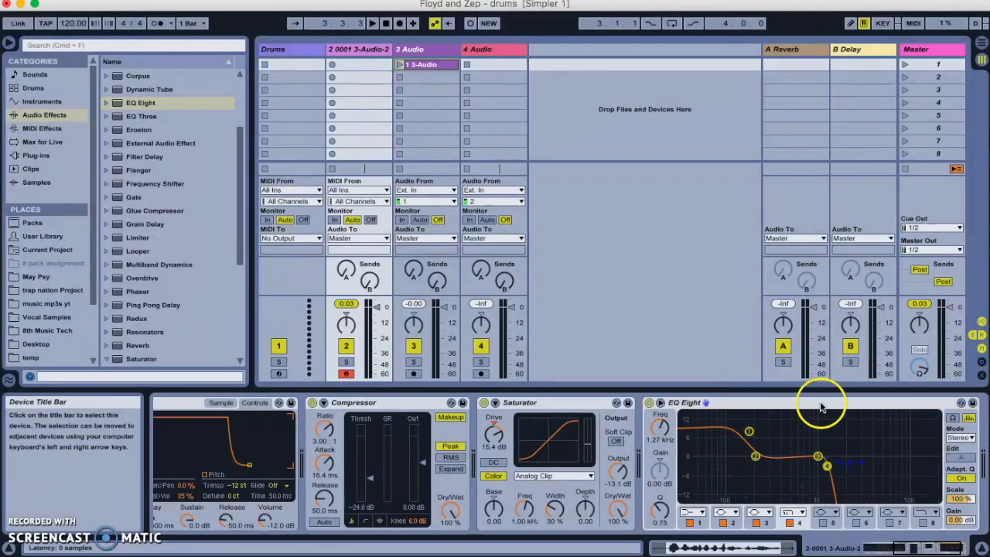
# Step: Bring track 2's volume up to 6.38 dB
pyautogui.press('cmd+d')
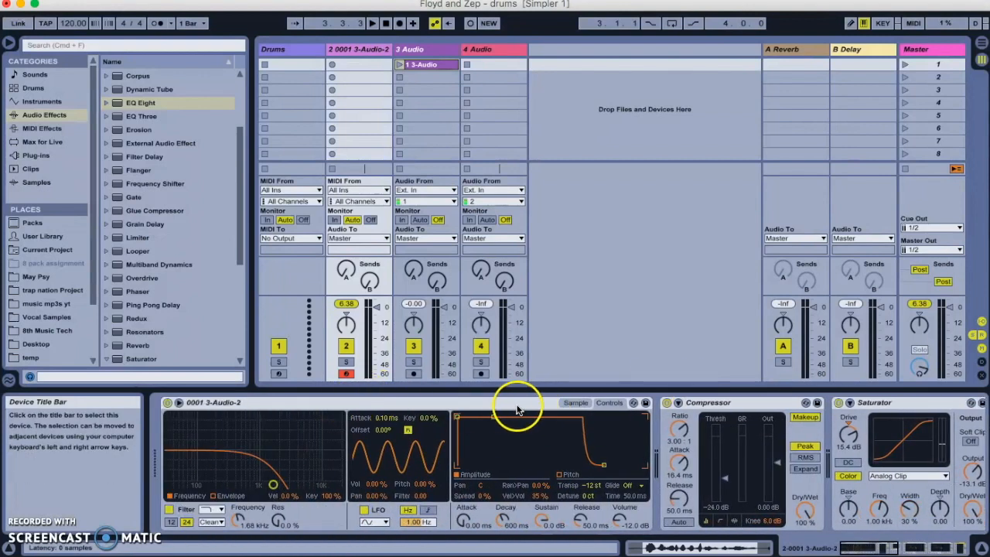
pyautogui.moveTo(433, 406)
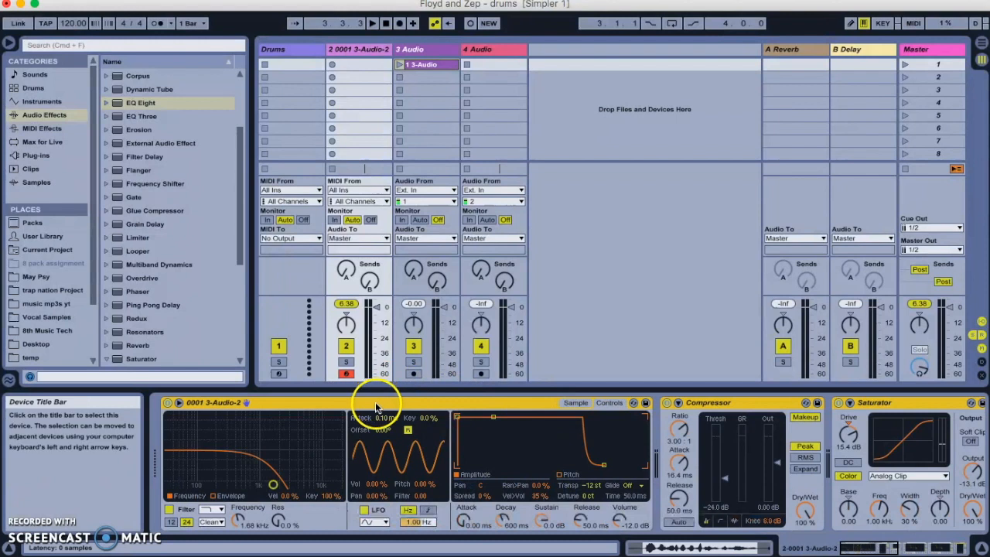
# Step: Group the Simpler and its effects into an Instrument Rack, then select the Drums track
pyautogui.rightClick(375, 402)
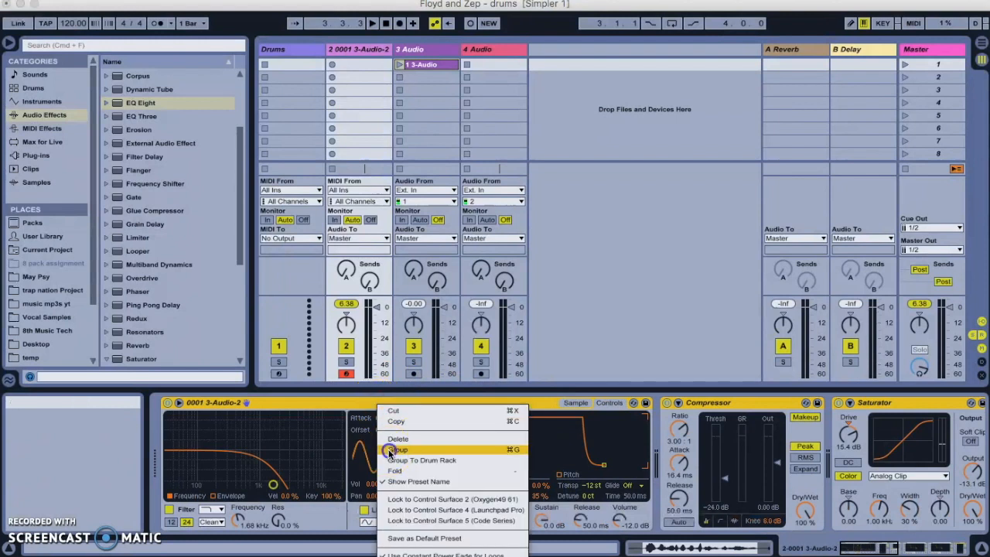
pyautogui.click(397, 449)
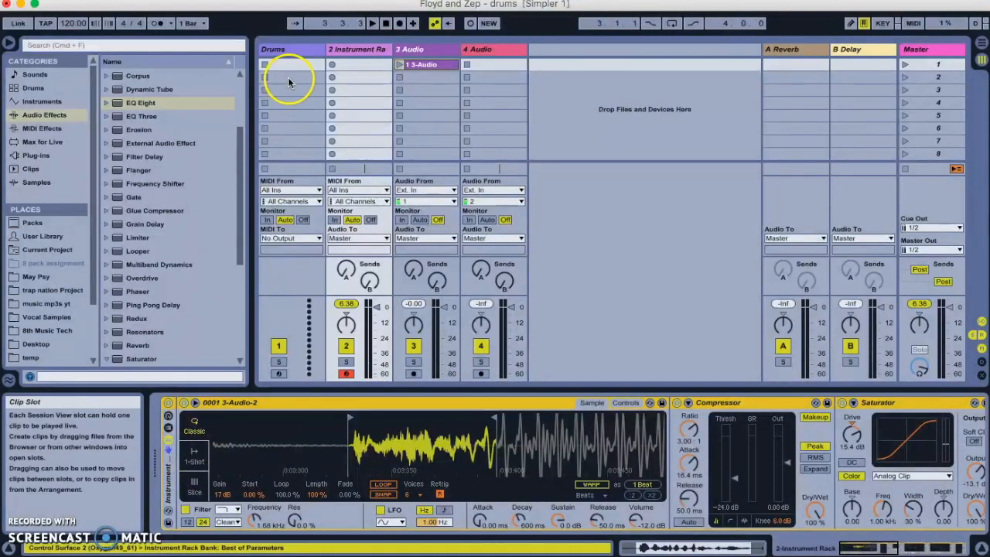
pyautogui.click(272, 49)
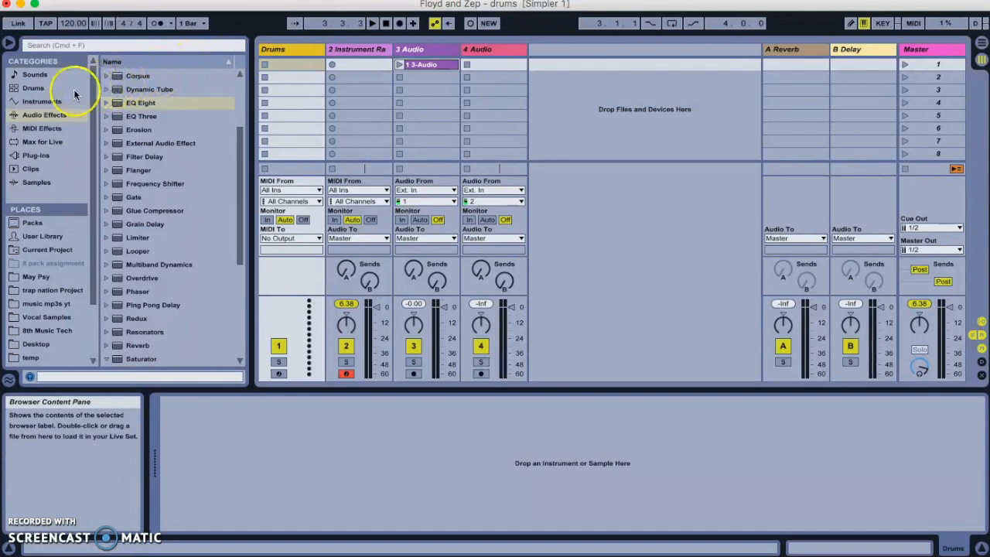
# Step: Add a plain Drum Rack to the Drums track and load the vocal Instrument Rack onto pad C1
pyautogui.click(41, 101)
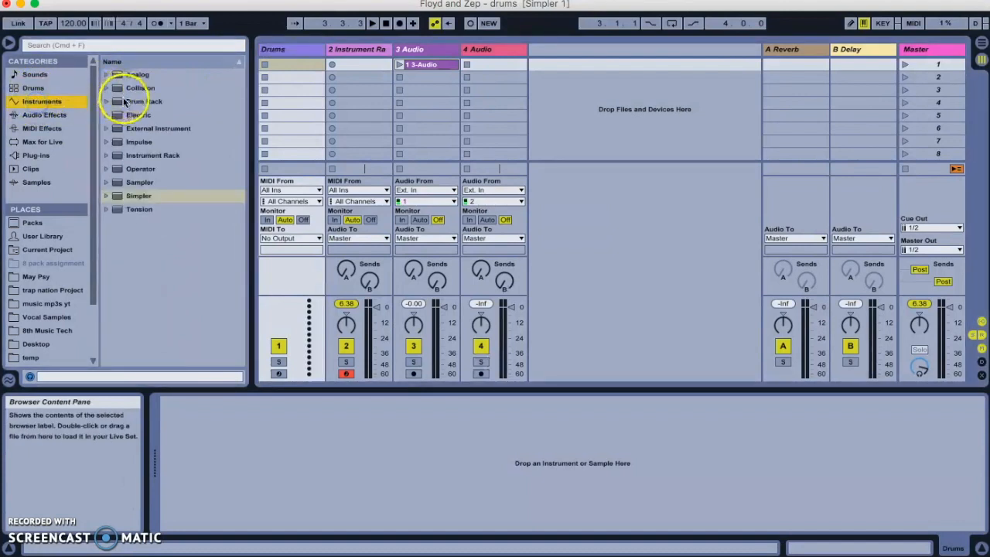
pyautogui.click(107, 101)
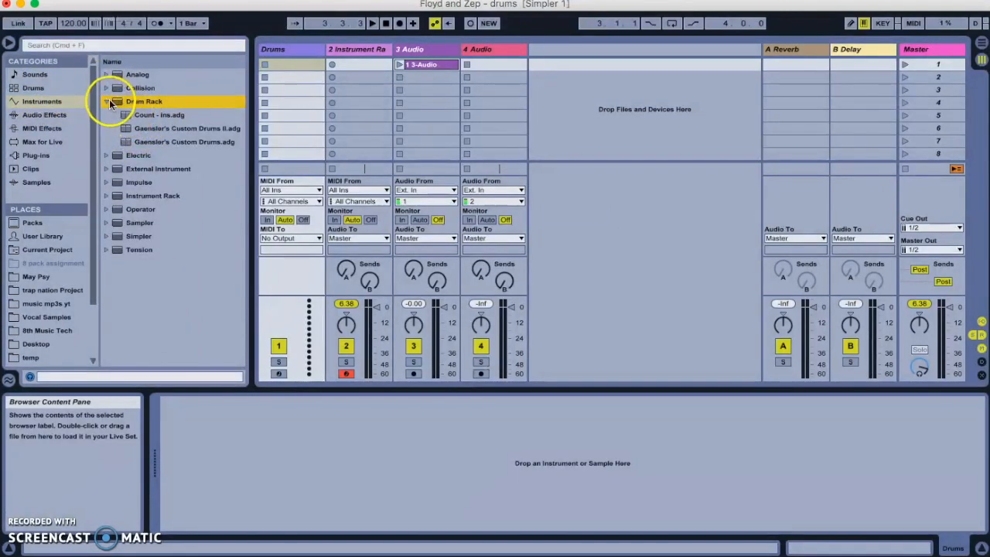
pyautogui.click(106, 102)
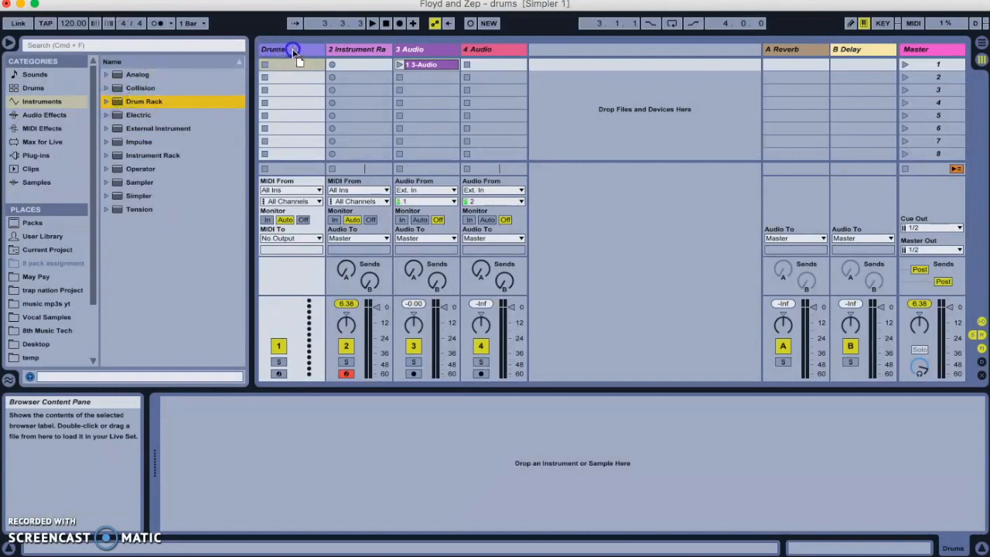
pyautogui.click(273, 48)
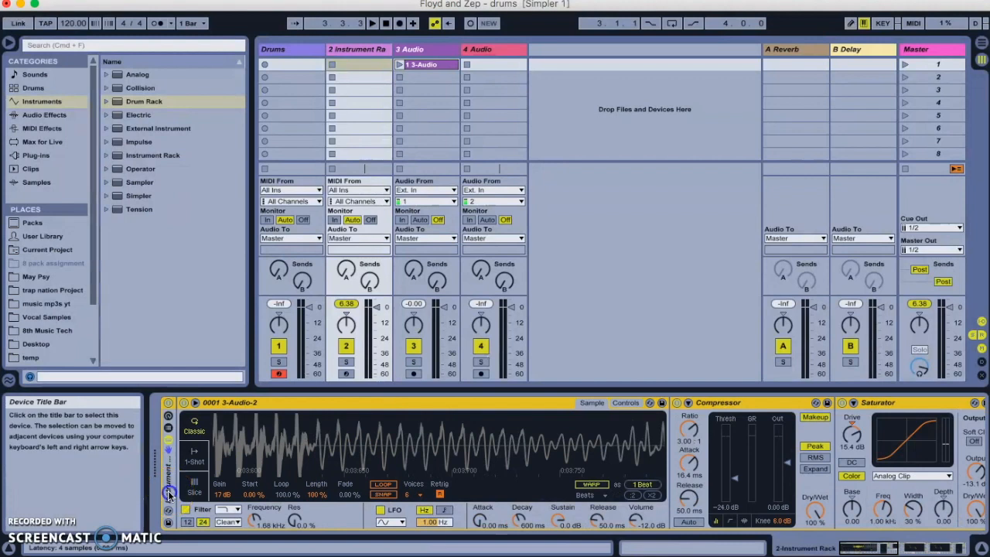
pyautogui.click(283, 66)
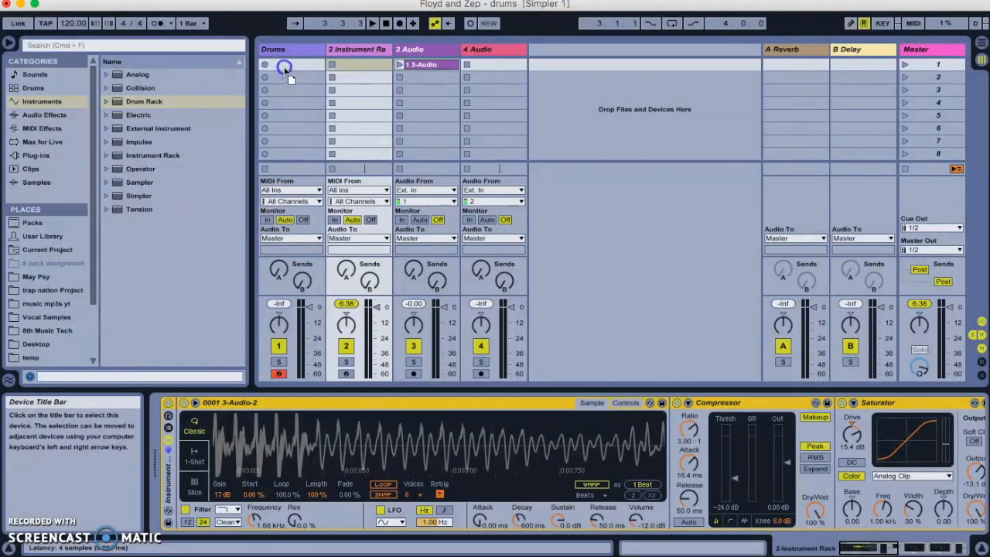
pyautogui.click(272, 65)
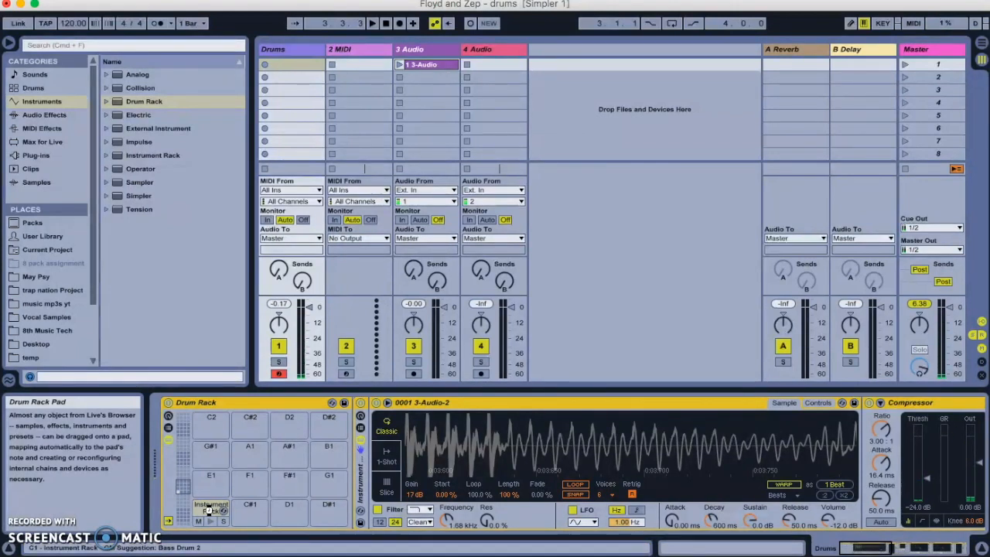
pyautogui.moveTo(360, 63)
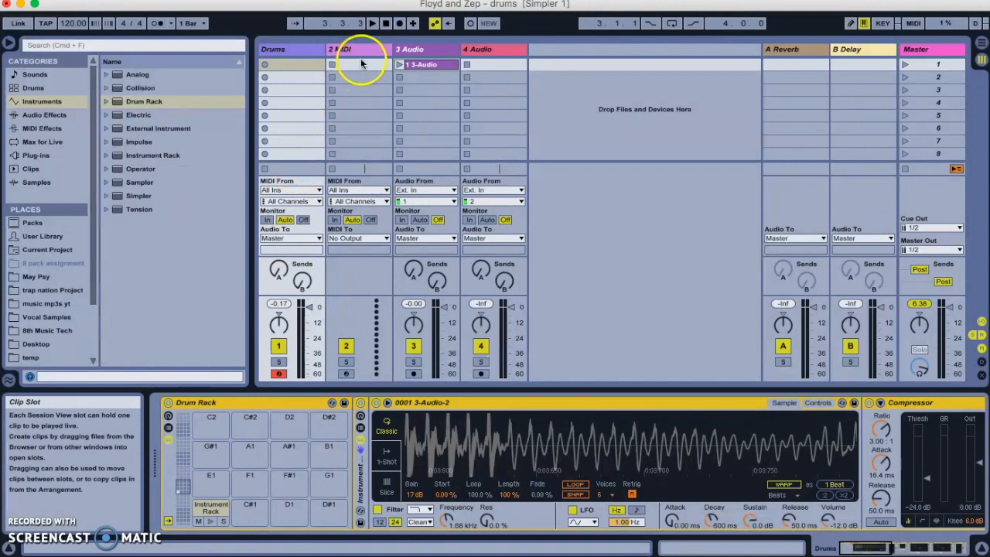
pyautogui.moveTo(337, 29)
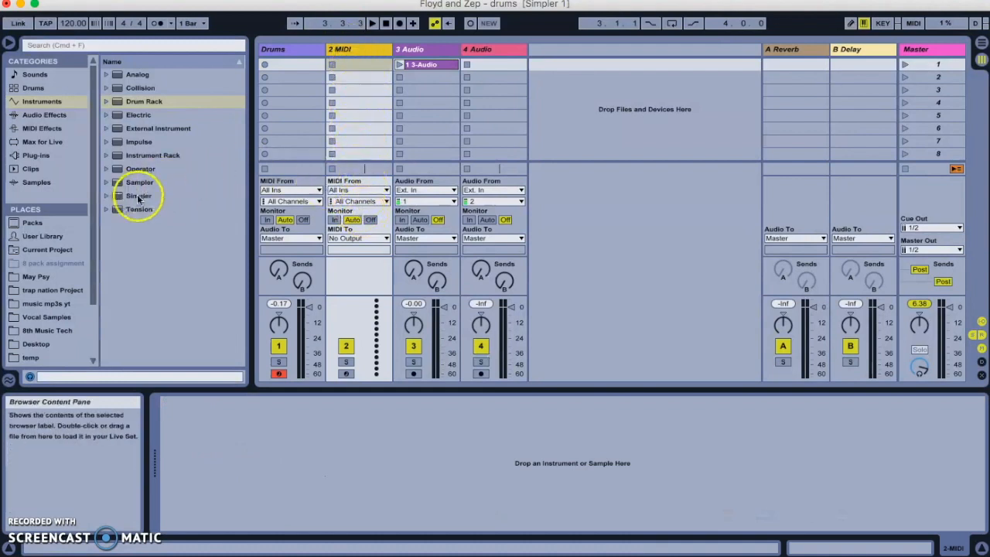
# Step: Choose Simpler from the Instruments browser for track 2's vocal sample
pyautogui.click(139, 196)
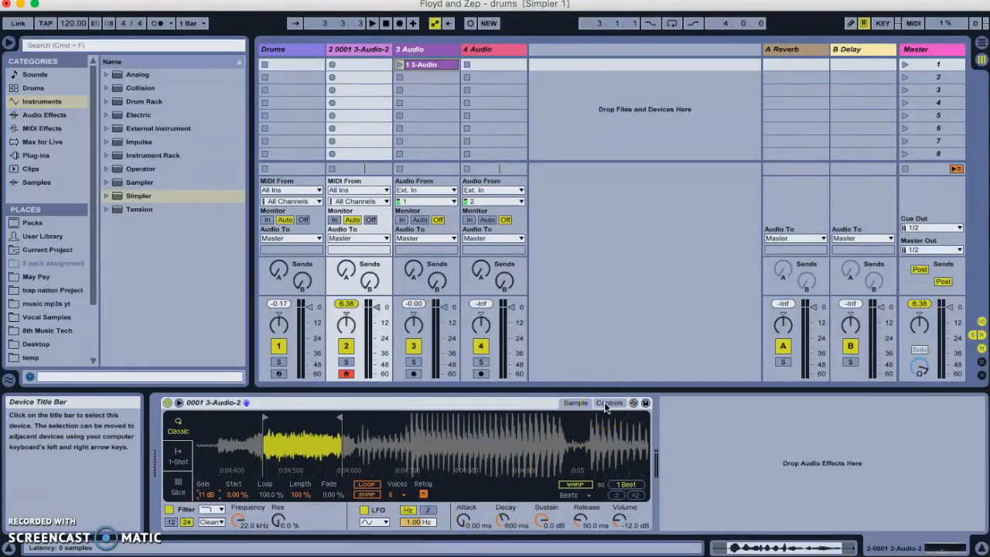
# Step: Transpose the Simpler +12 st and add a Compressor: ratio 3.82, threshold -36.5 dB, output -11.6 dB
pyautogui.click(609, 402)
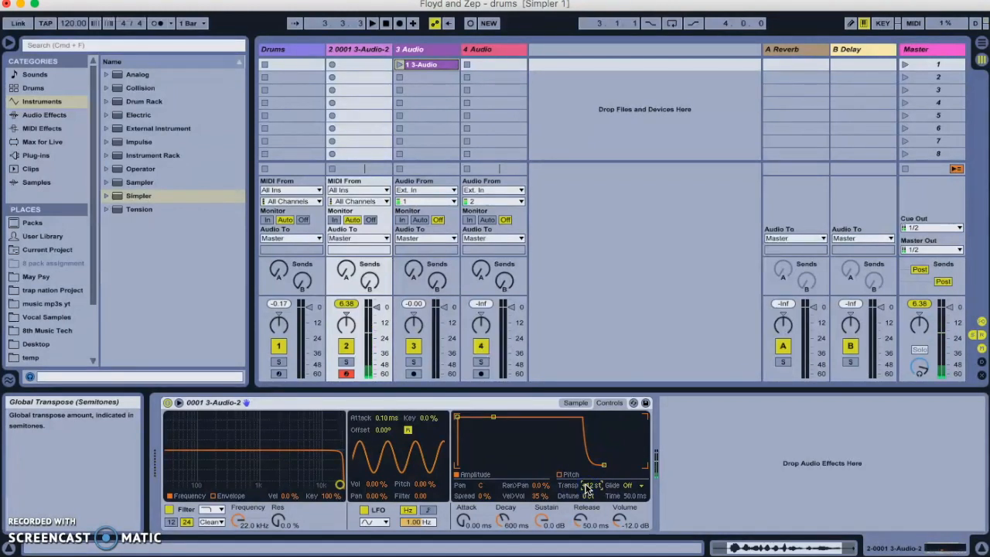
pyautogui.click(44, 115)
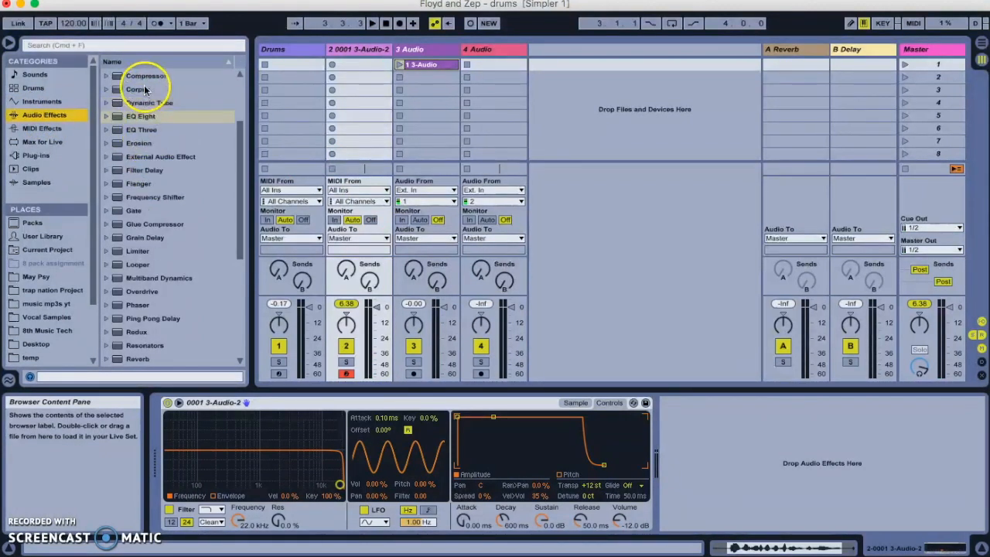
pyautogui.click(145, 75)
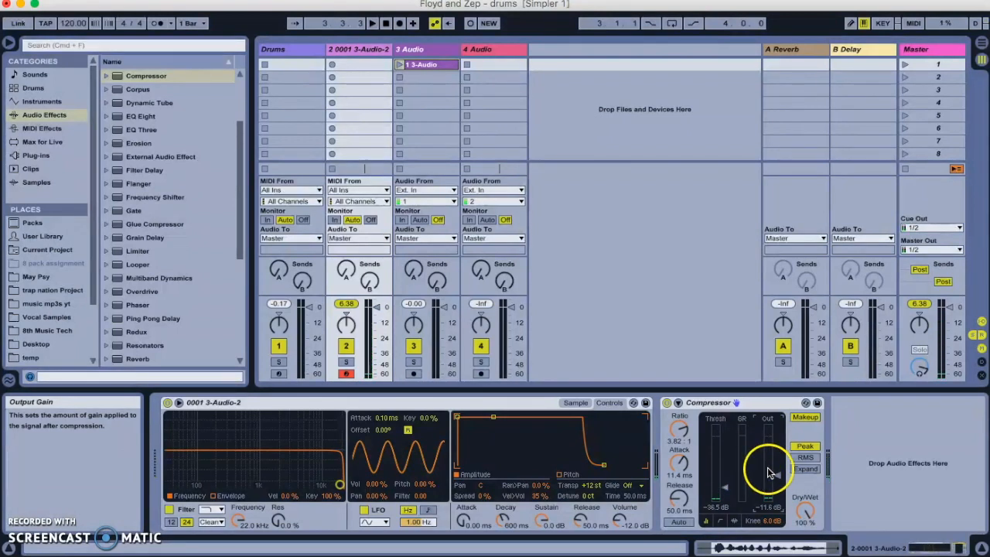
pyautogui.moveTo(711, 422)
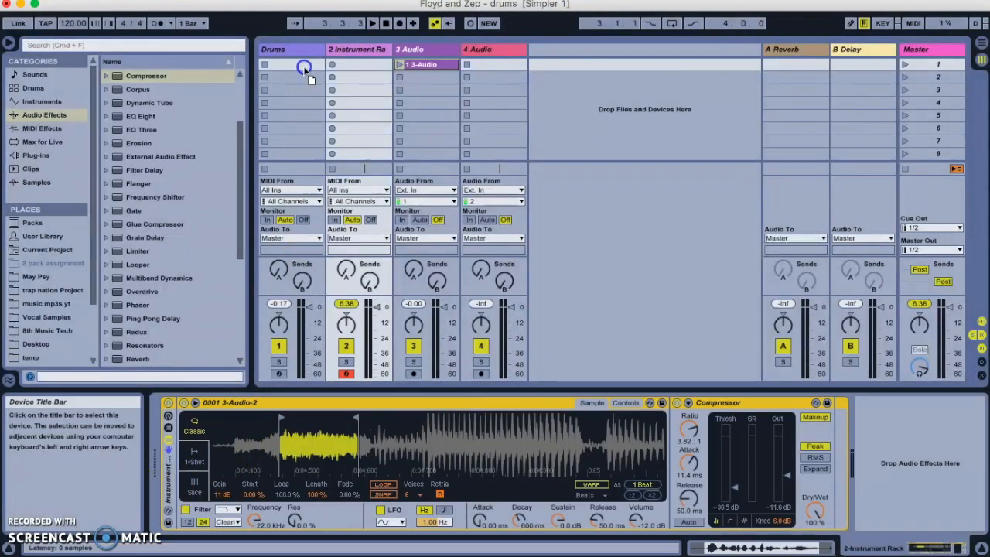
# Step: Assign the new vocal rack to the Drums track's Closed Hihat pad
pyautogui.click(273, 48)
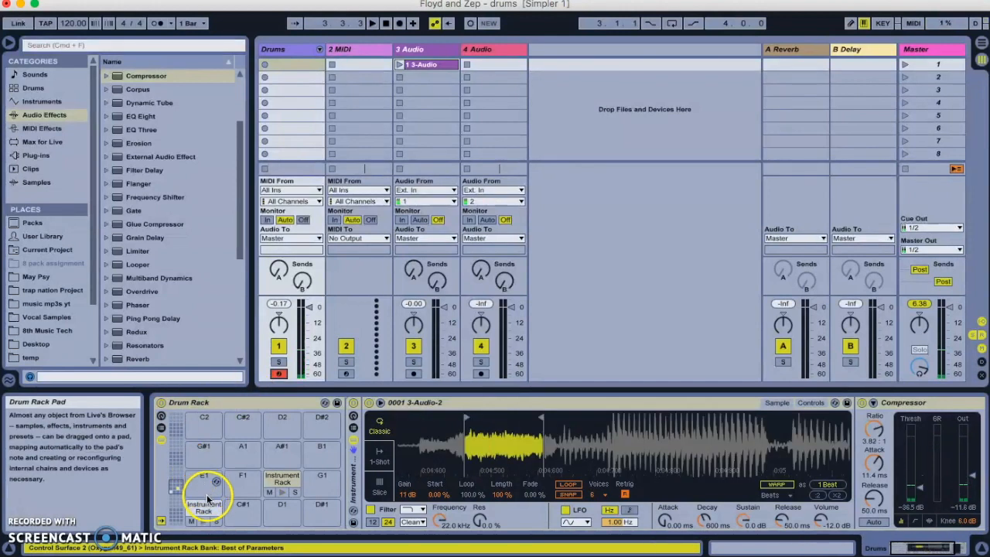
pyautogui.click(204, 506)
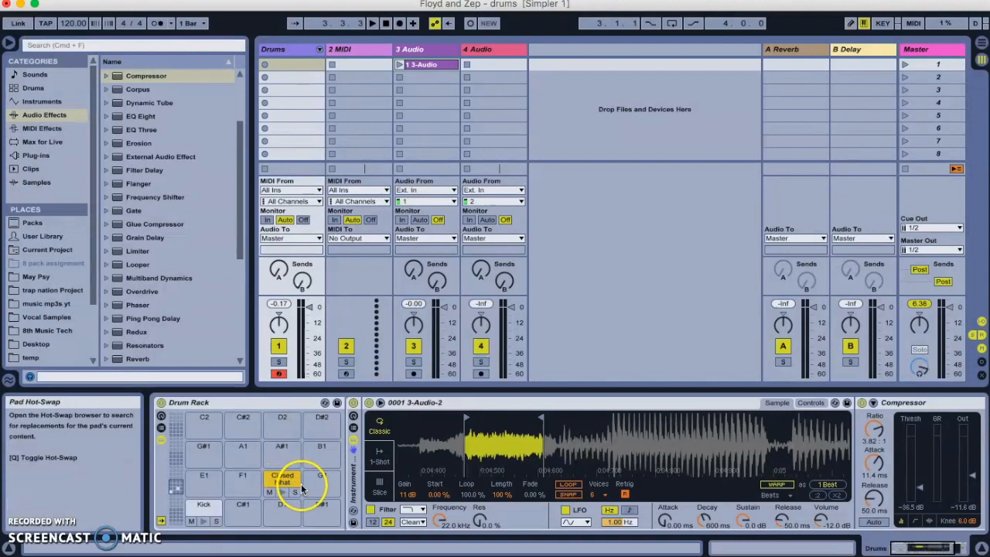
pyautogui.moveTo(321, 474)
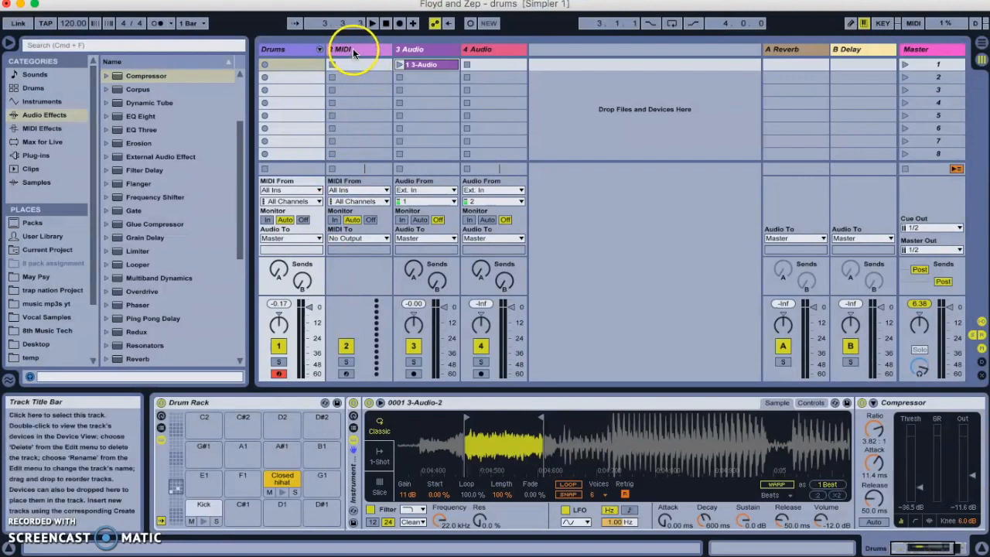
# Step: Load the 0001 3-Audio-2 sample into a new Simpler on track 2
pyautogui.click(41, 101)
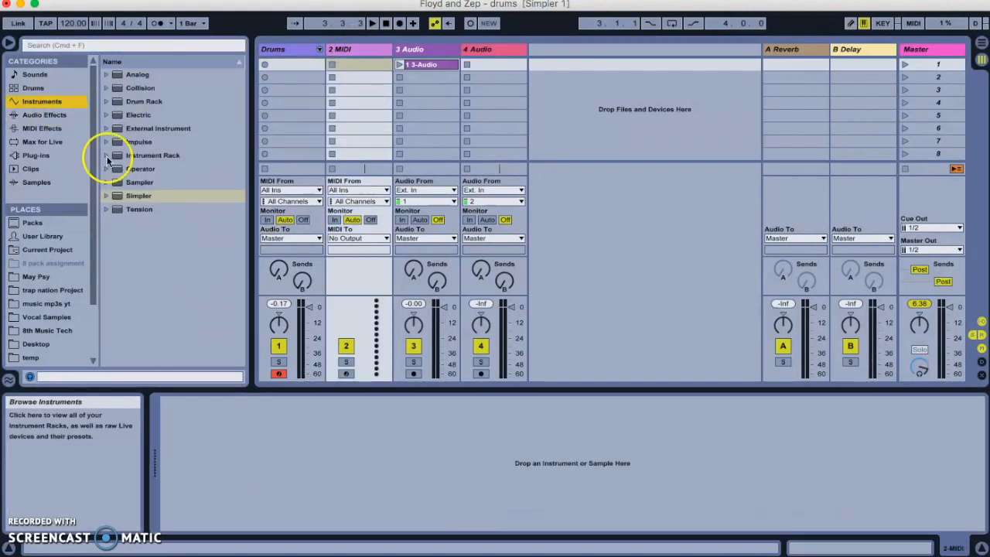
pyautogui.click(139, 194)
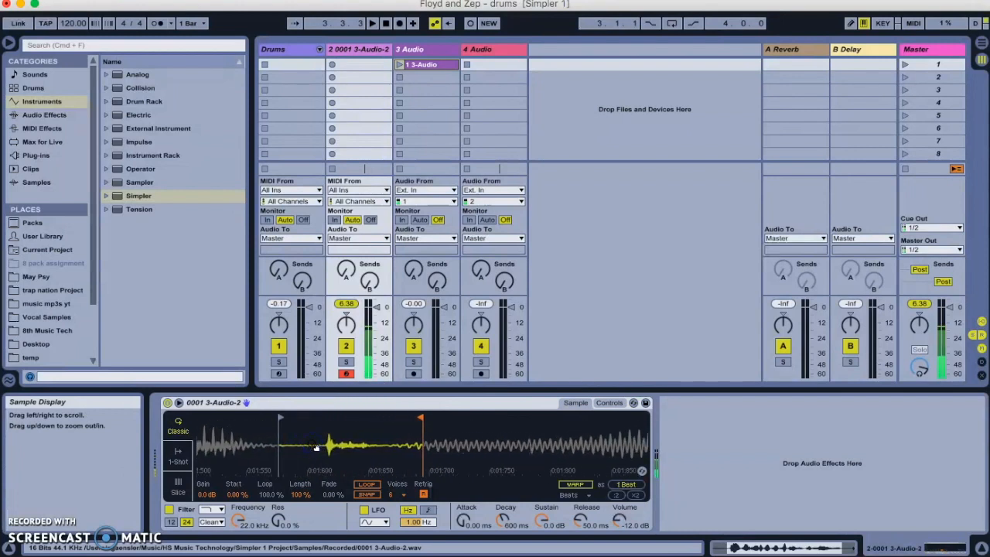
pyautogui.moveTo(280, 418)
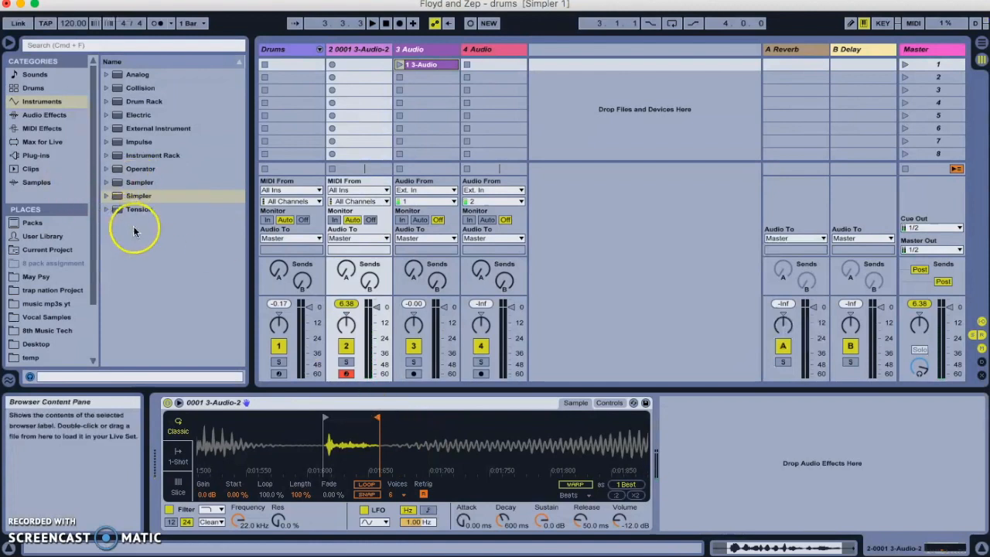
pyautogui.moveTo(207, 494)
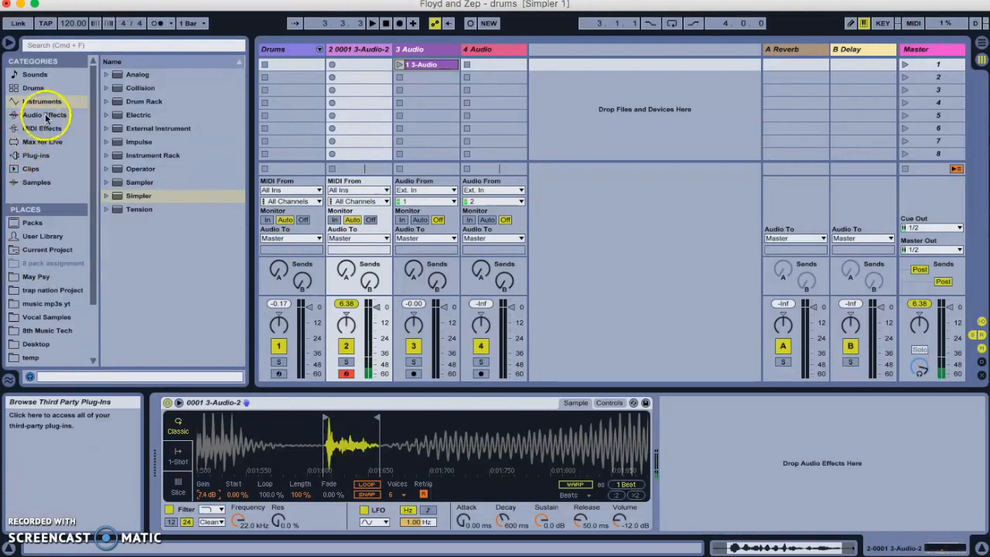
pyautogui.click(44, 114)
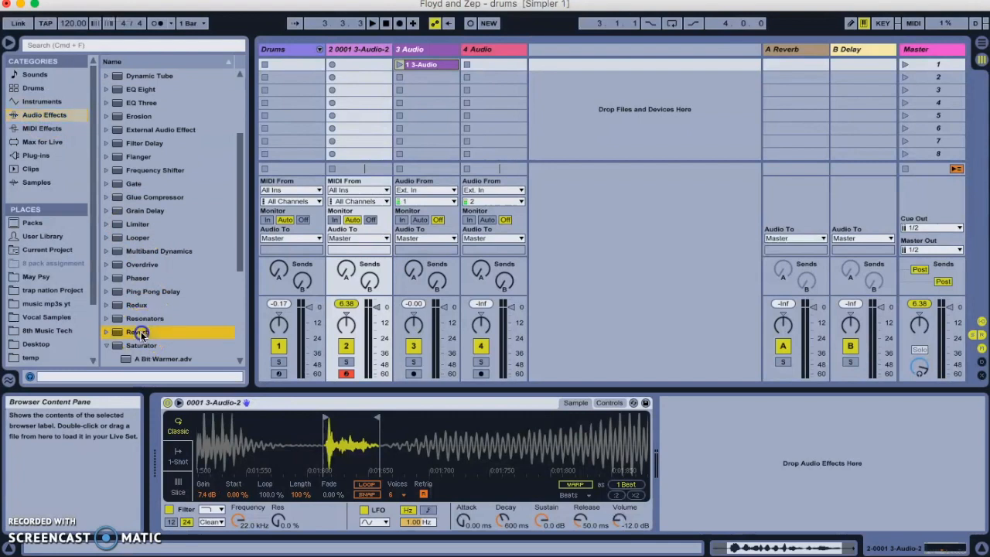
# Step: Add a Reverb after track 2's vocal Simpler, with dry/wet at 55%
pyautogui.click(137, 331)
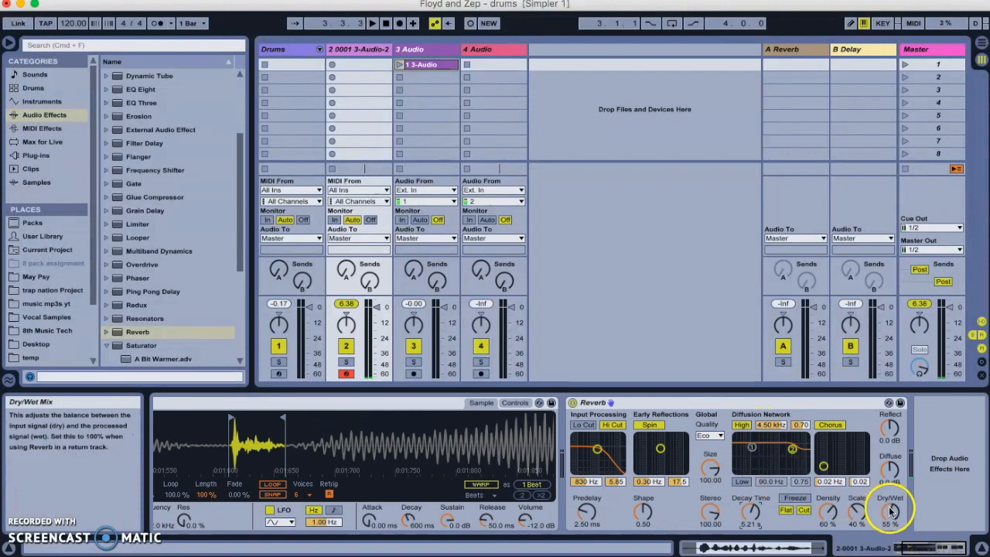
pyautogui.moveTo(132, 183)
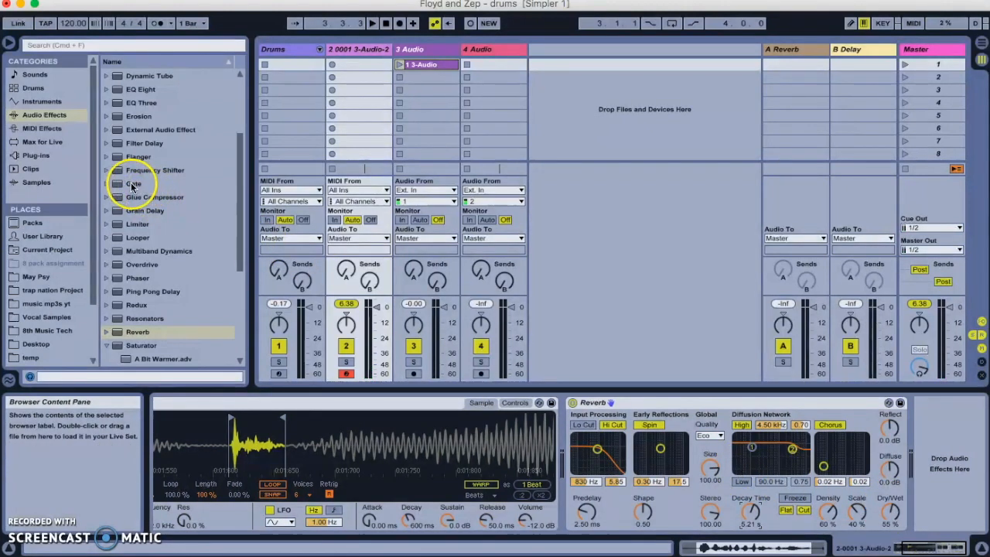
# Step: Add a Gate after the Reverb with threshold about -24.7 dB and release 158 ms
pyautogui.click(132, 183)
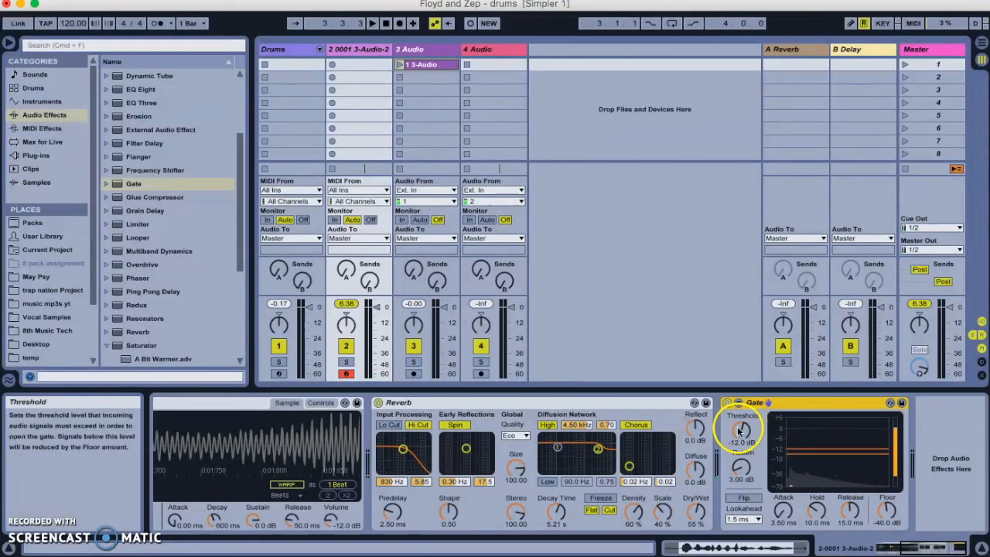
pyautogui.moveTo(741, 429); pyautogui.dragTo(740, 441)
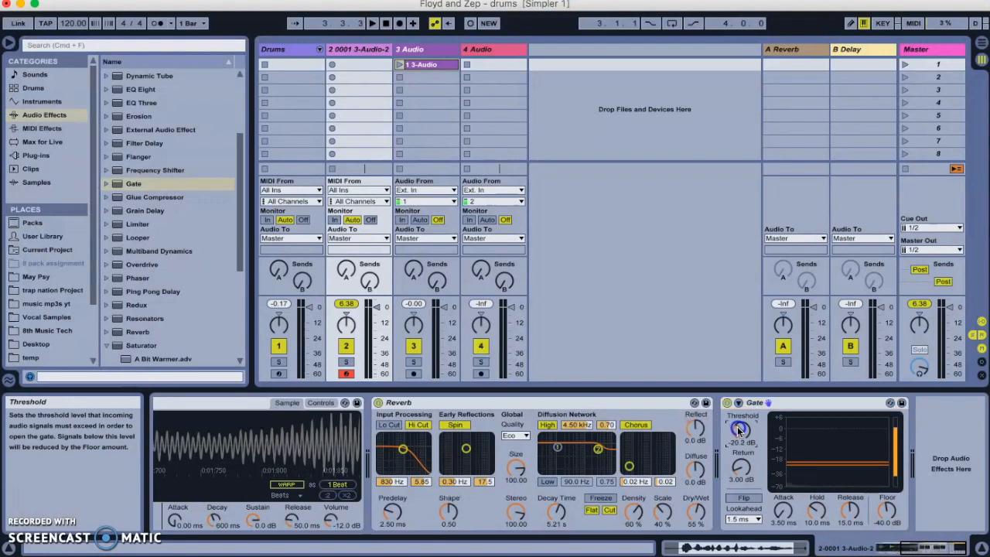
pyautogui.moveTo(741, 429); pyautogui.dragTo(743, 441)
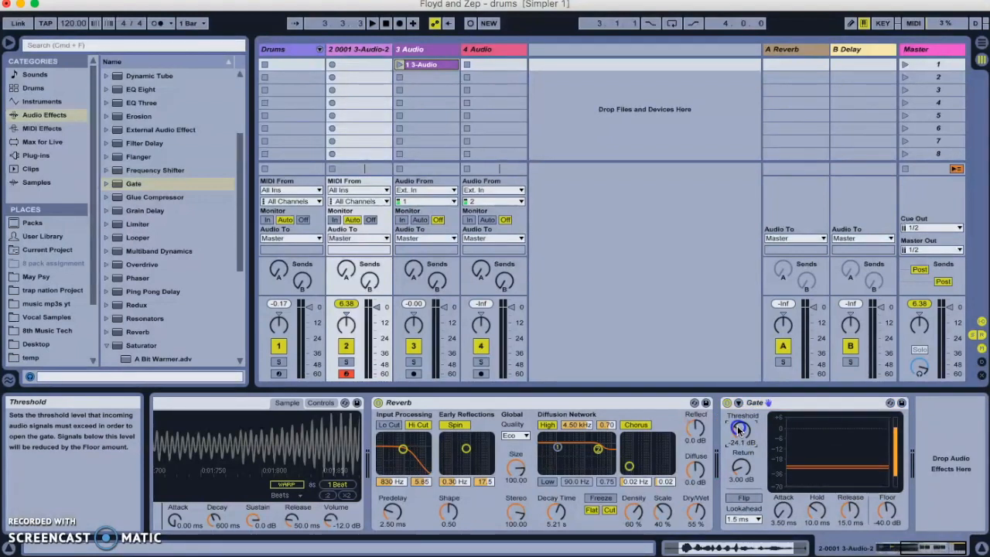
pyautogui.moveTo(740, 430); pyautogui.dragTo(740, 444)
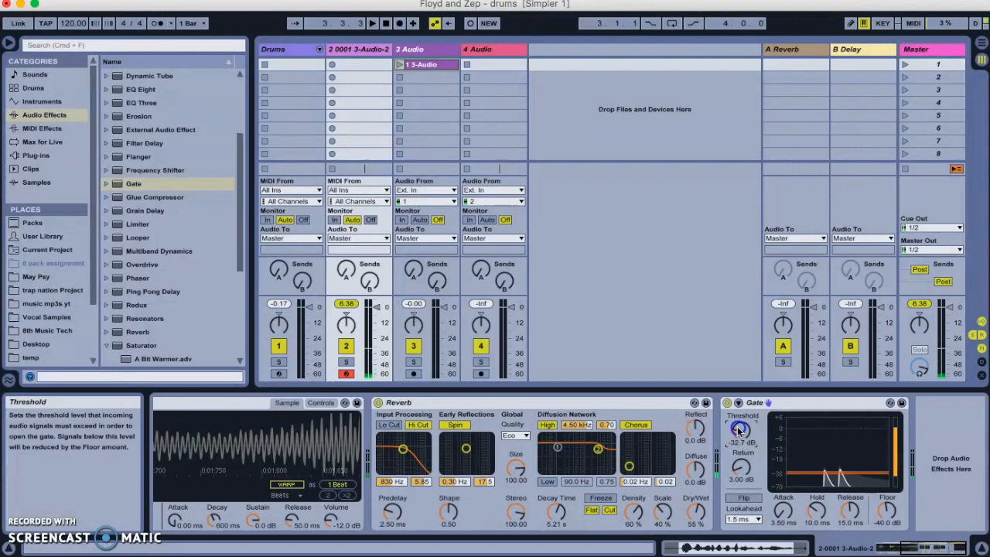
pyautogui.moveTo(741, 429); pyautogui.dragTo(735, 441)
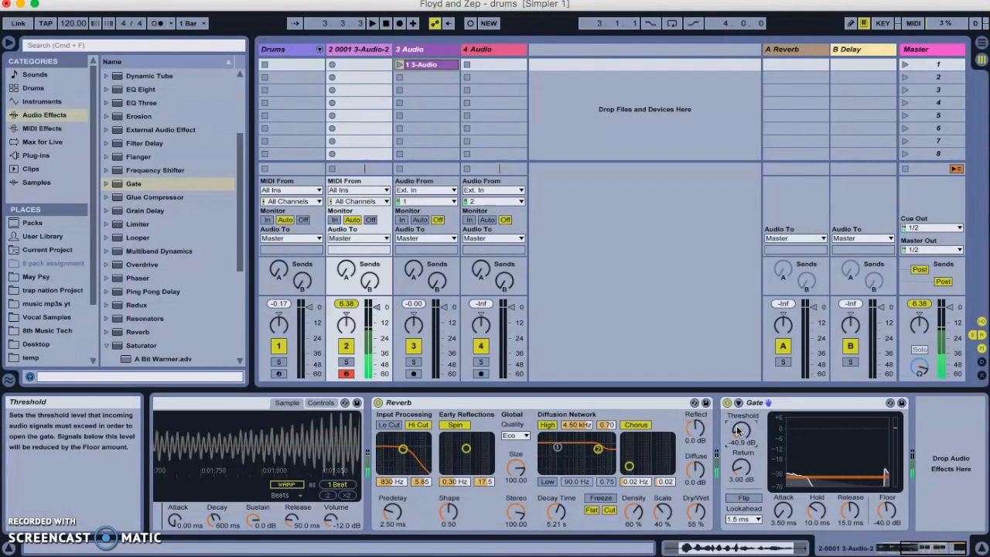
pyautogui.moveTo(746, 437)
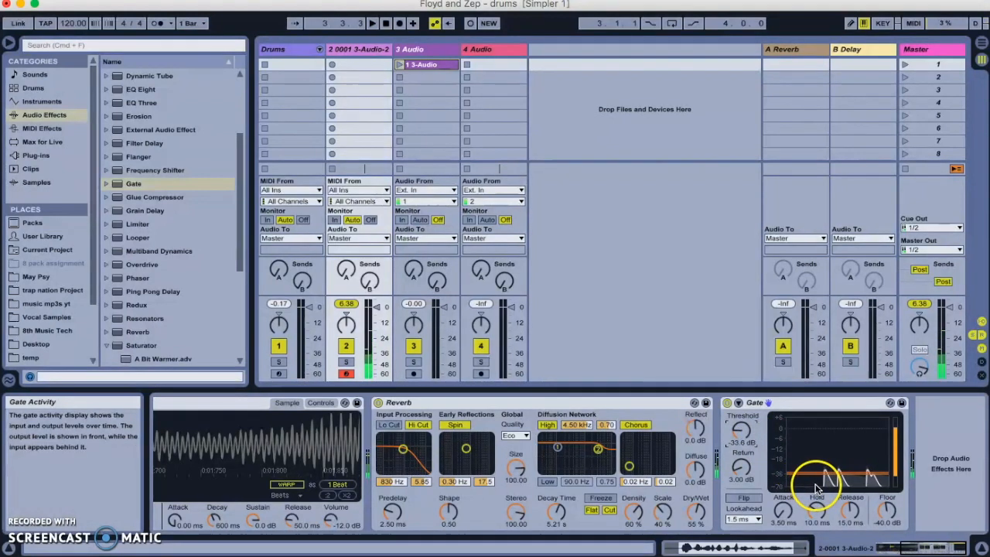
pyautogui.moveTo(851, 511)
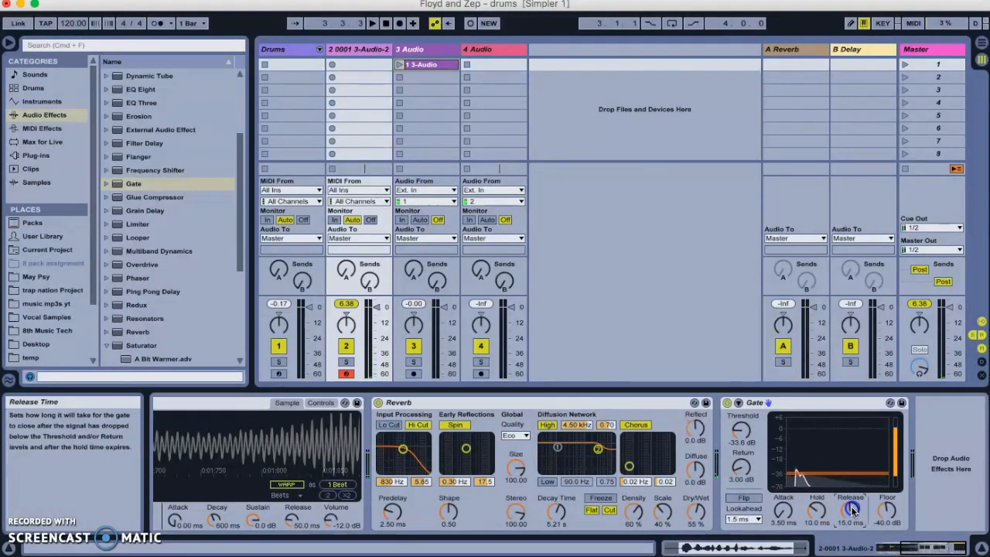
pyautogui.moveTo(851, 508); pyautogui.dragTo(850, 494)
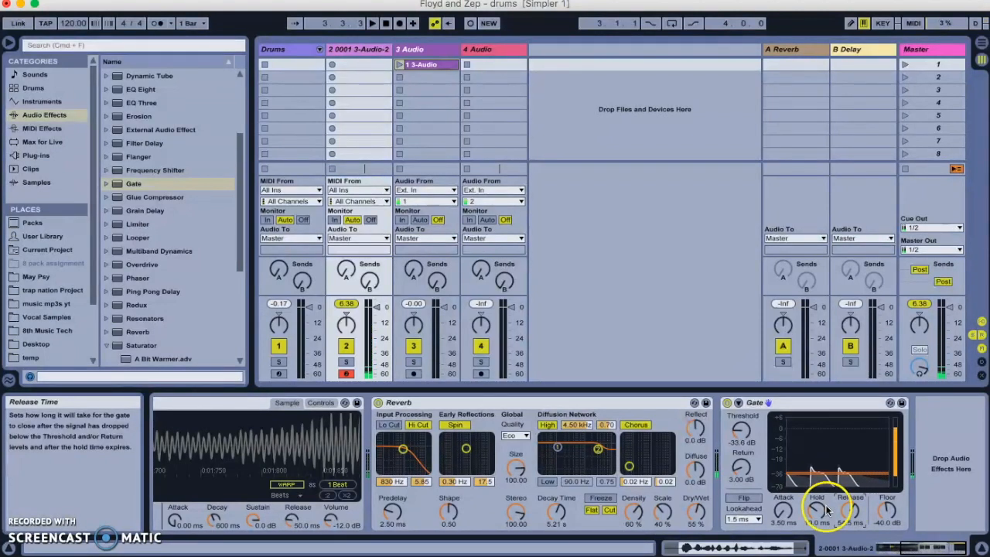
pyautogui.moveTo(628, 468)
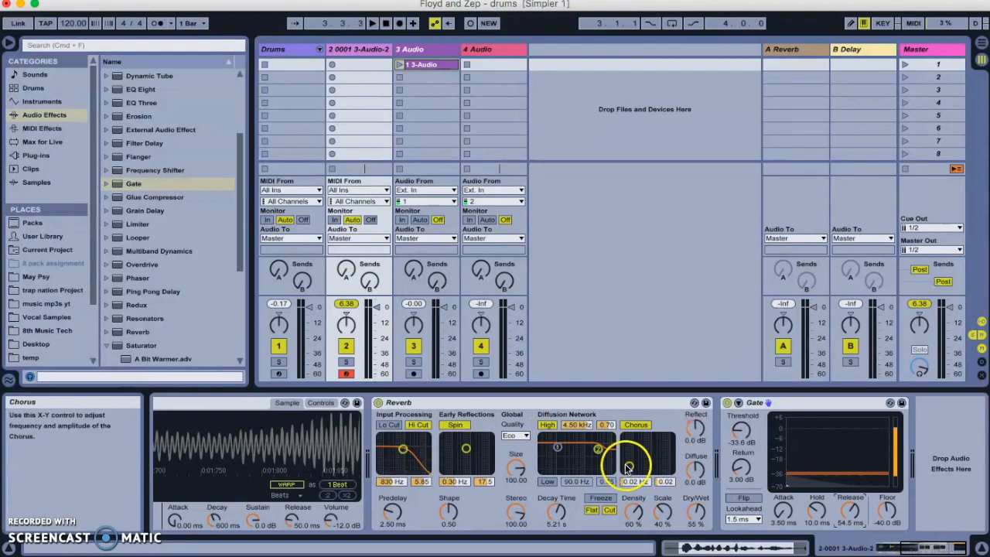
pyautogui.moveTo(151, 160)
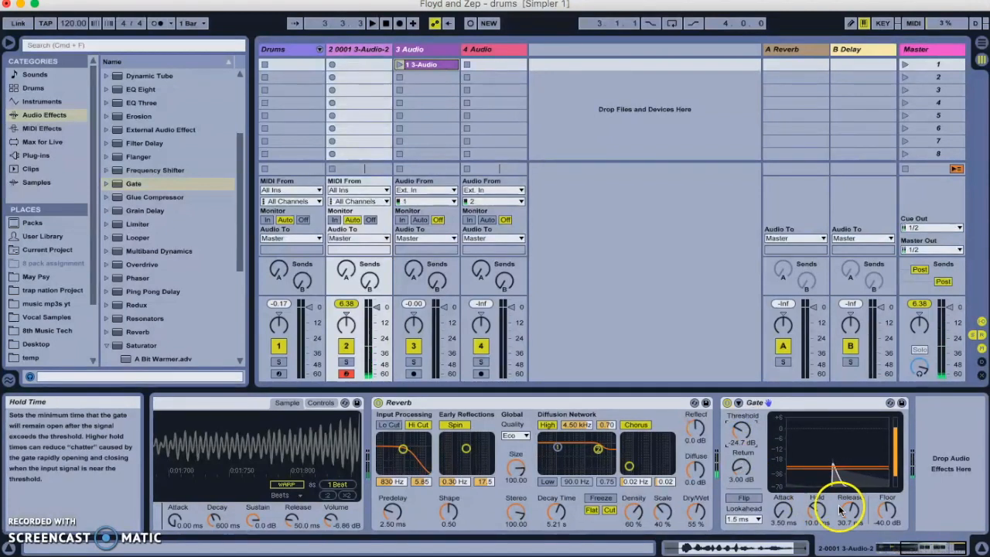
pyautogui.moveTo(850, 509)
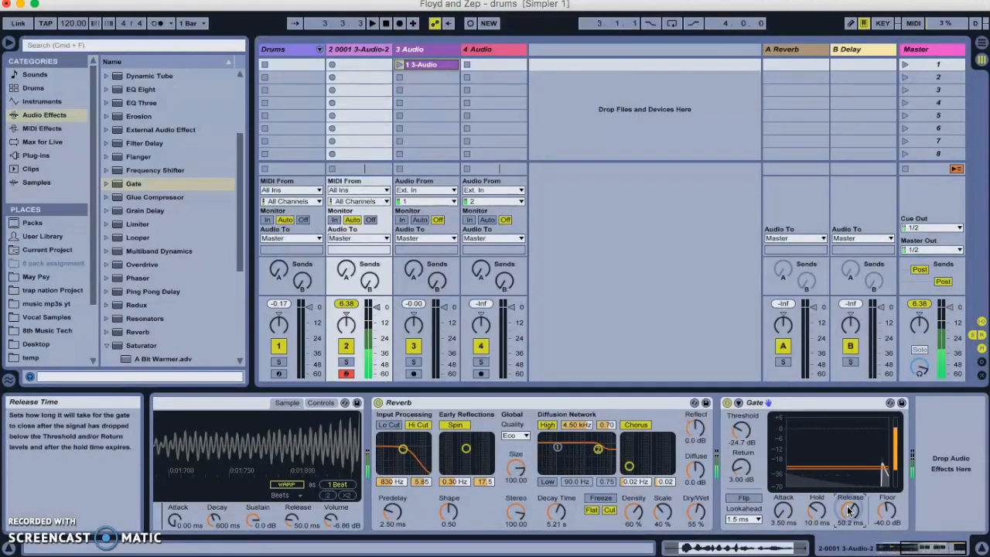
pyautogui.moveTo(849, 508); pyautogui.dragTo(848, 494)
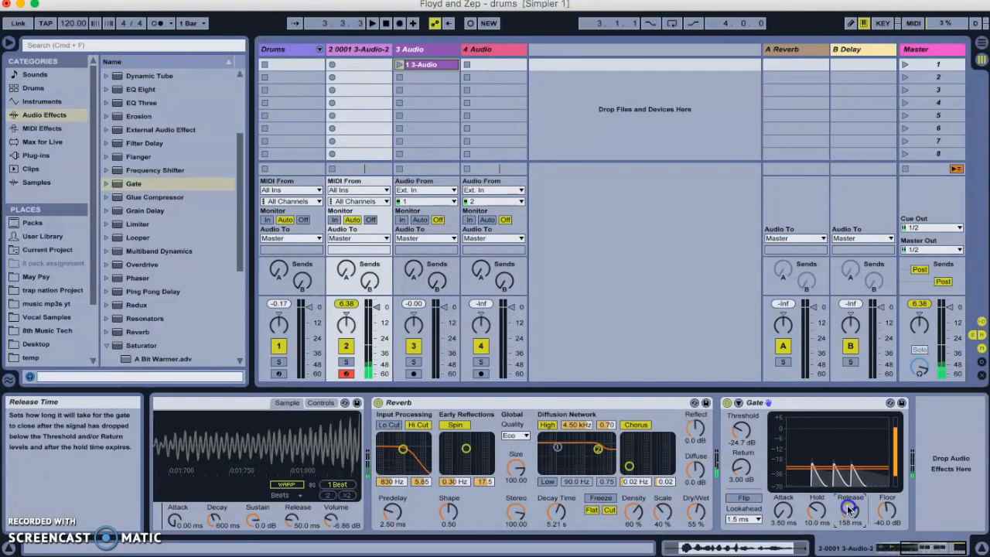
pyautogui.moveTo(850, 509); pyautogui.dragTo(849, 487)
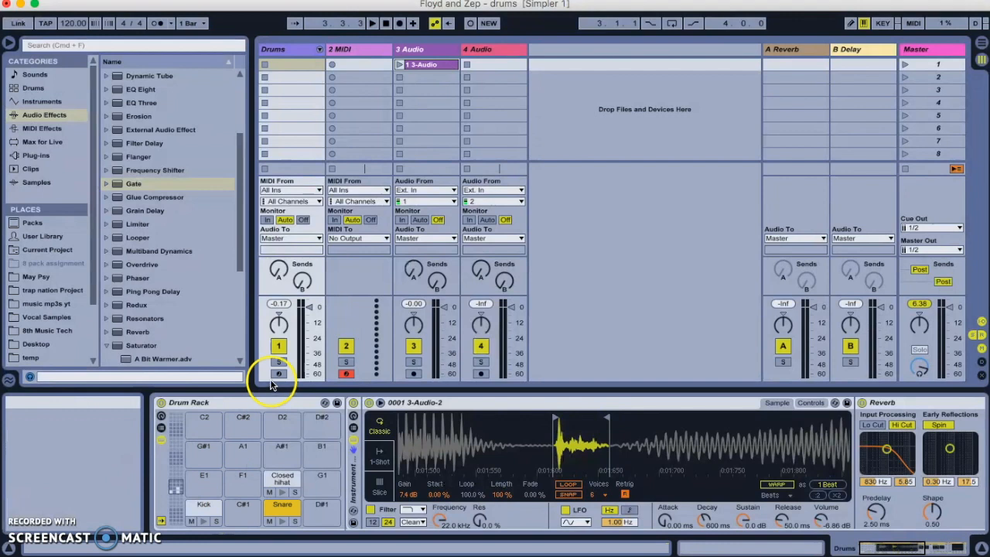
# Step: Show the Drum Rack's chain list and raise the Snare chain volume to 4.0 dB
pyautogui.click(278, 375)
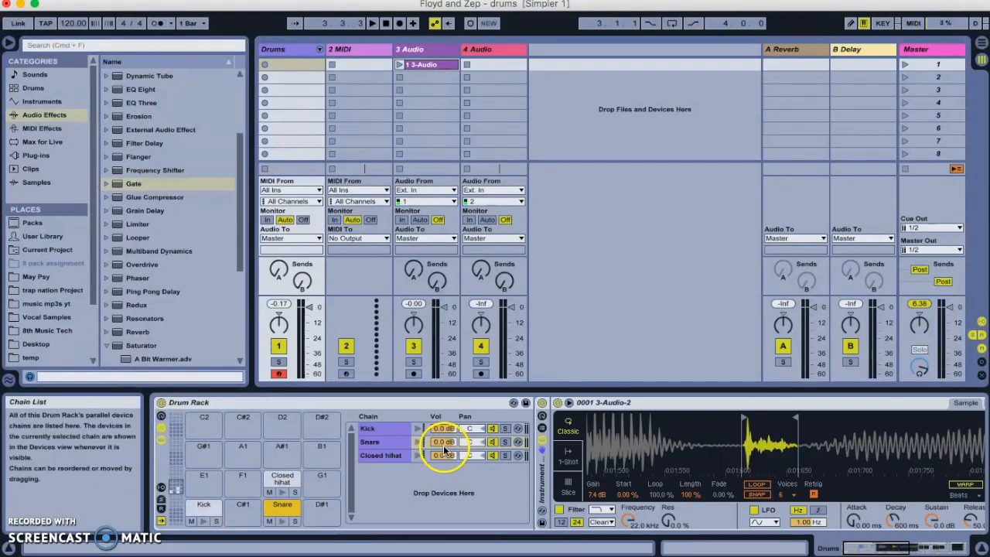
pyautogui.moveTo(443, 442); pyautogui.dragTo(443, 433)
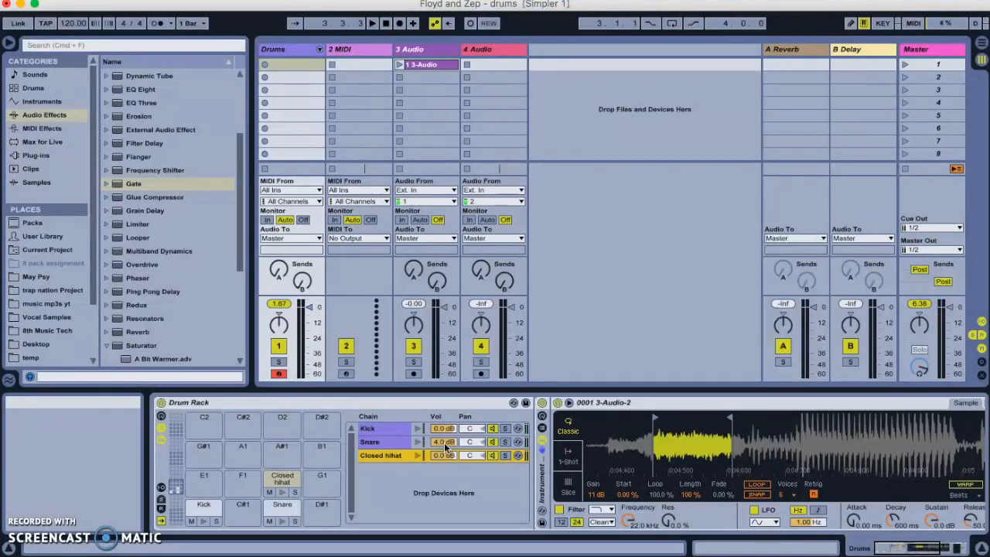
pyautogui.moveTo(225, 103)
pyautogui.write('100')
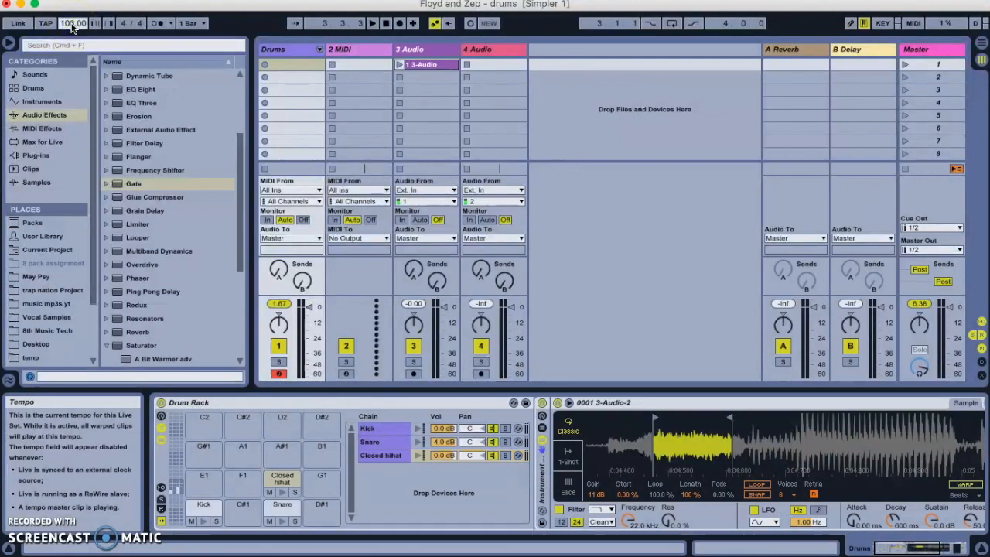
pyautogui.moveTo(154, 22)
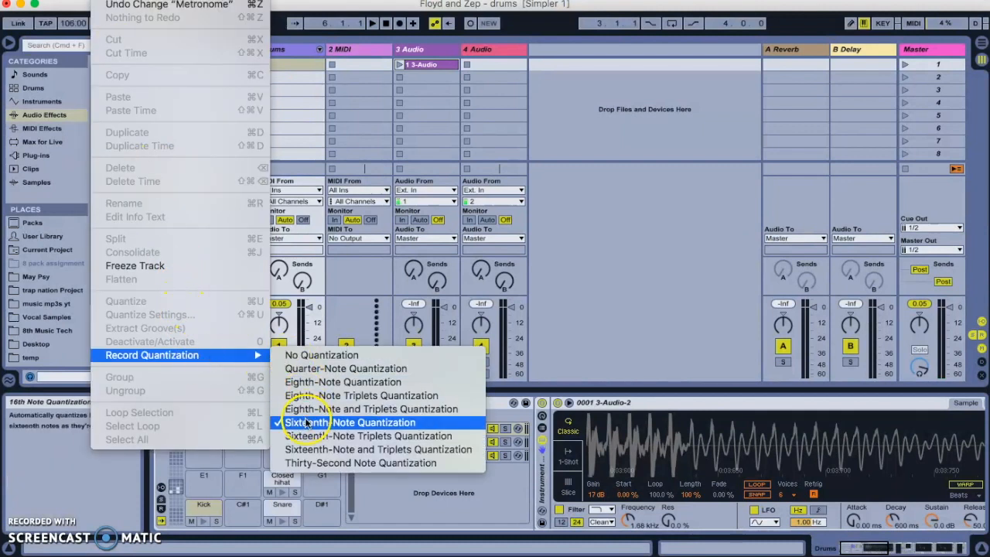
# Step: Start playback and record a 4-bar kick and snare clip into the Drums track's first slot
pyautogui.click(350, 422)
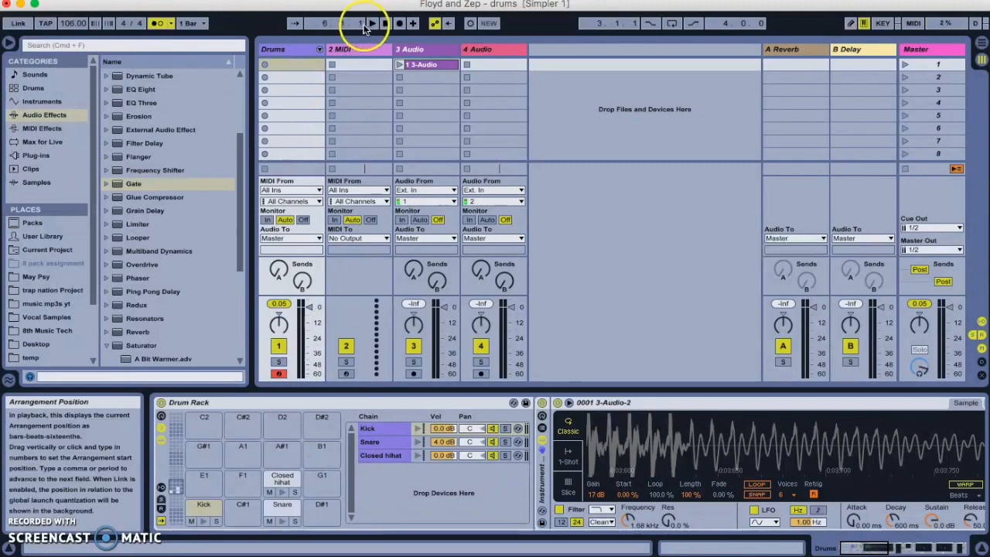
pyautogui.click(372, 22)
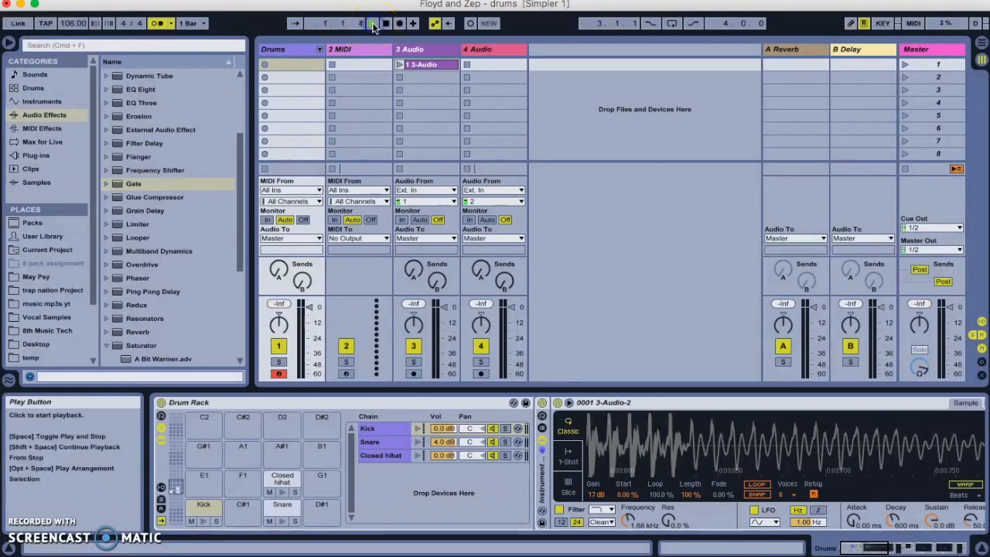
pyautogui.moveTo(265, 64)
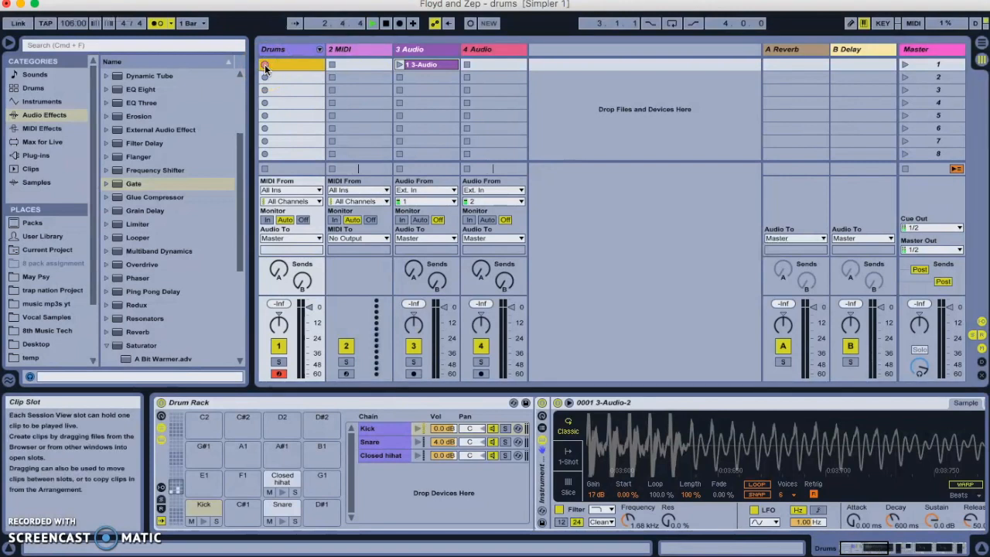
pyautogui.click(265, 64)
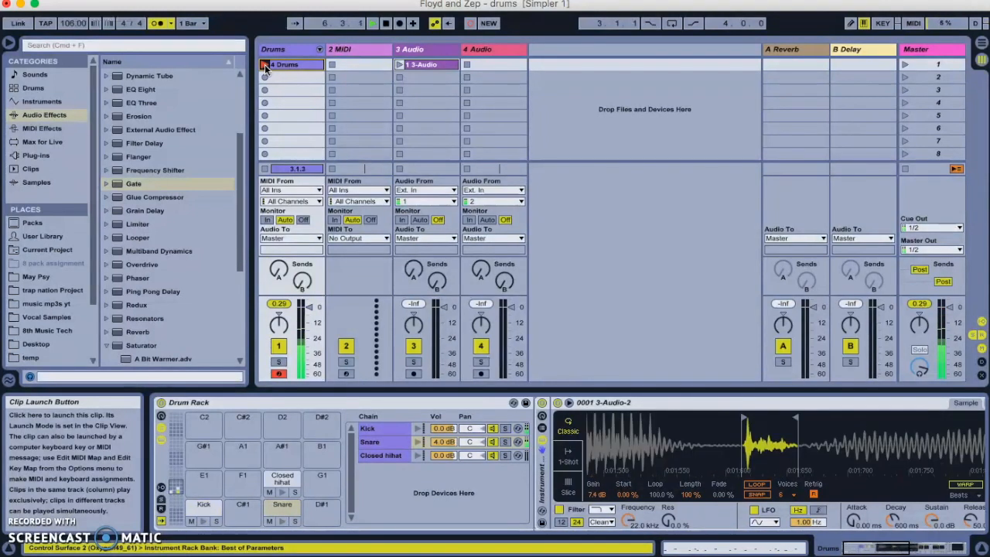
pyautogui.click(266, 65)
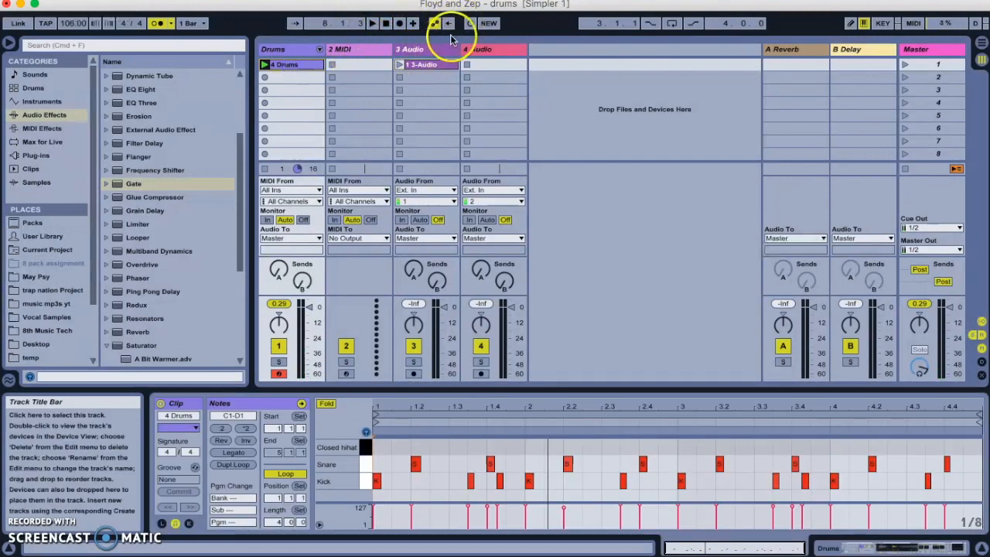
pyautogui.moveTo(472, 22)
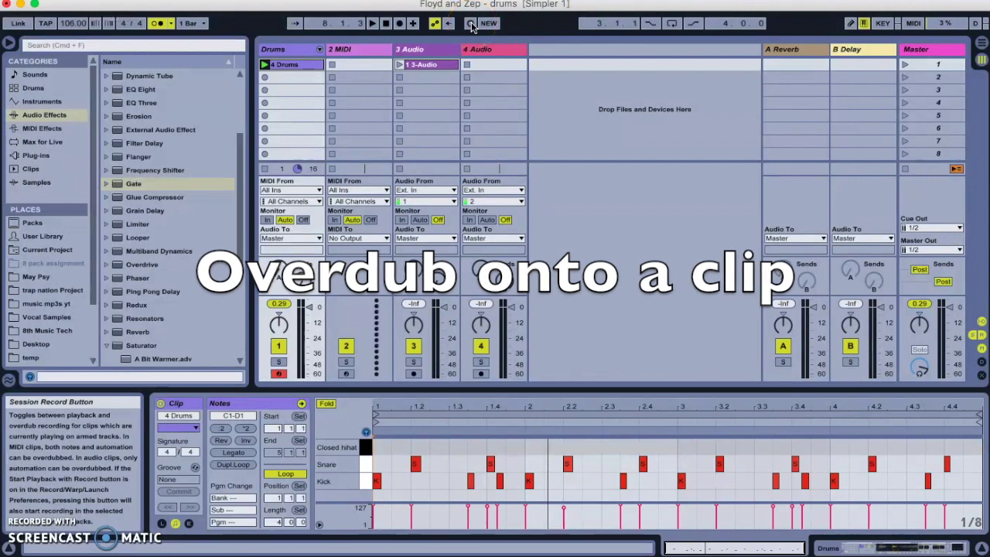
# Step: Enable overdub and record closed hi-hat notes over the playing 4 Drums clip
pyautogui.click(371, 22)
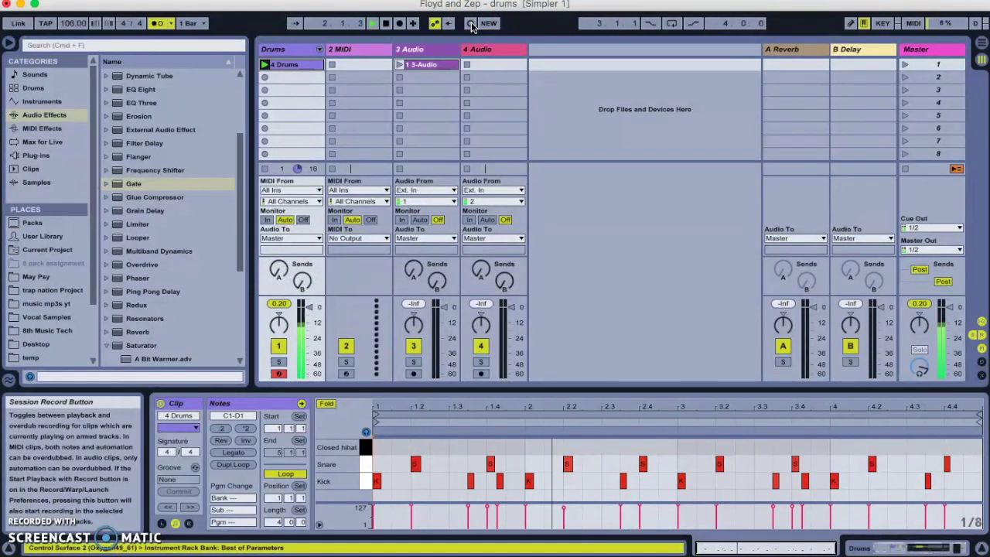
pyautogui.click(471, 23)
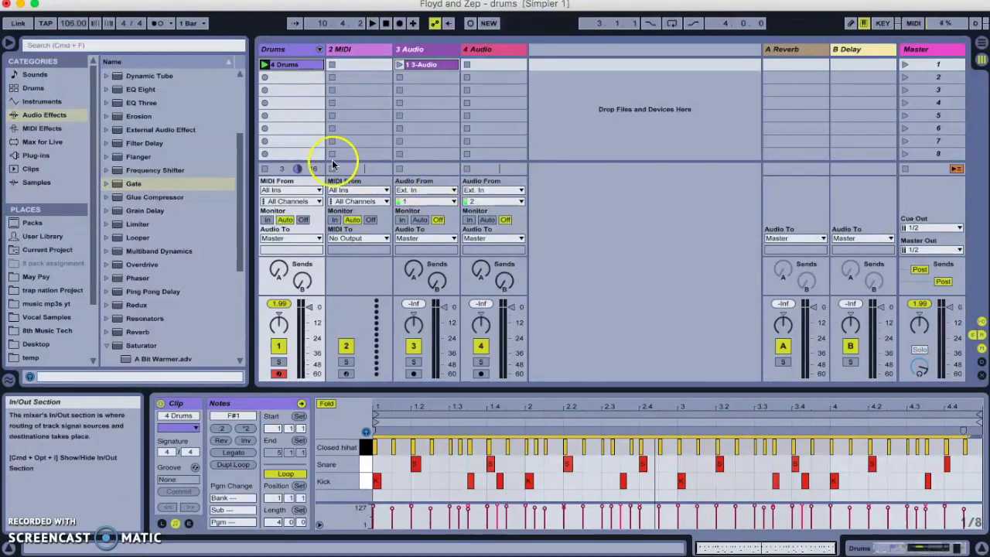
# Step: Load the 0001 3-Audio-2 sample into Simpler on 2 MIDI, change its looping, and halve its tempo
pyautogui.click(42, 101)
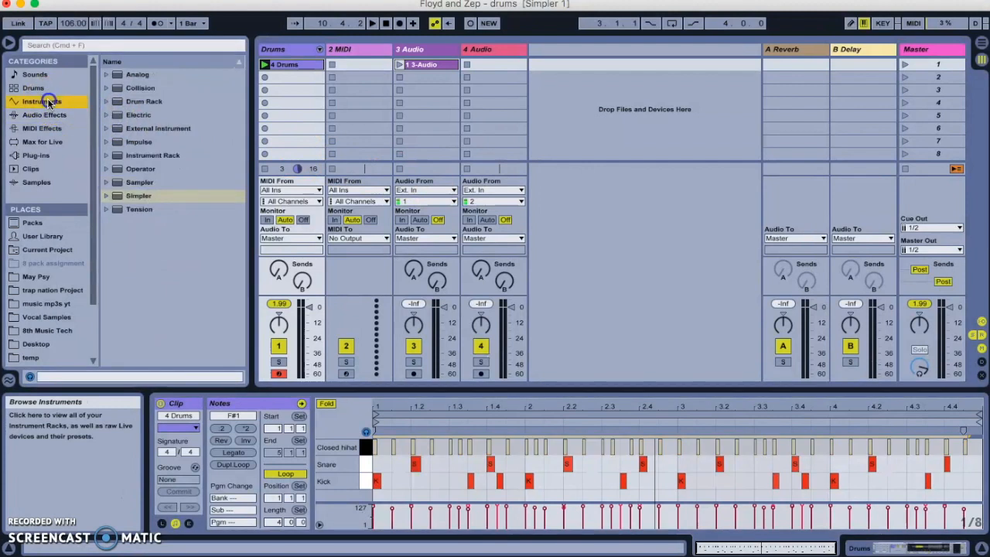
pyautogui.click(358, 48)
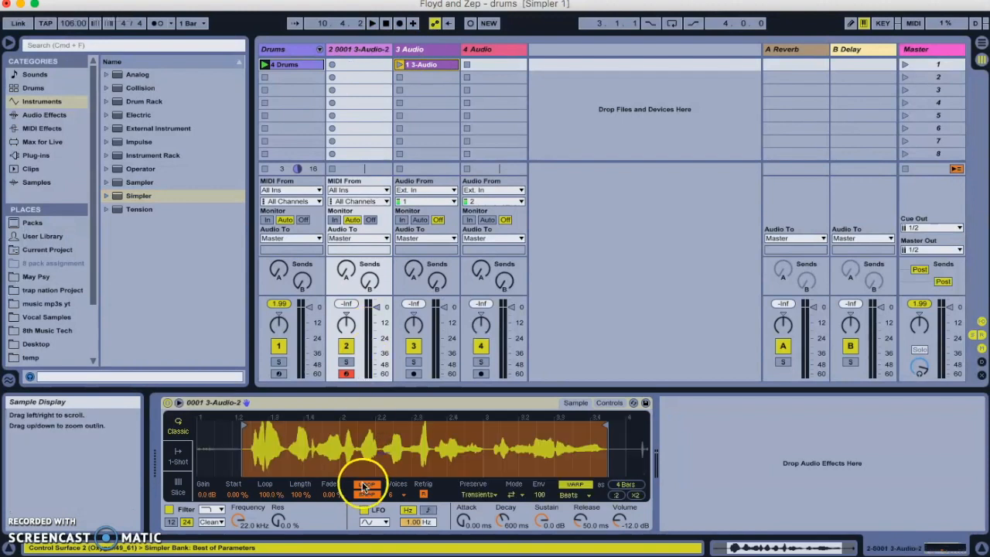
pyautogui.click(573, 486)
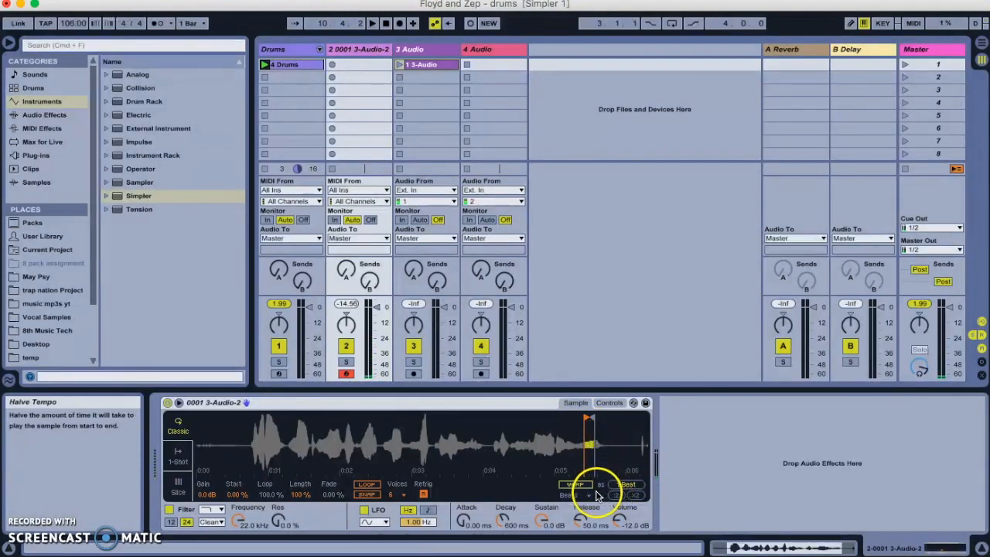
pyautogui.click(607, 402)
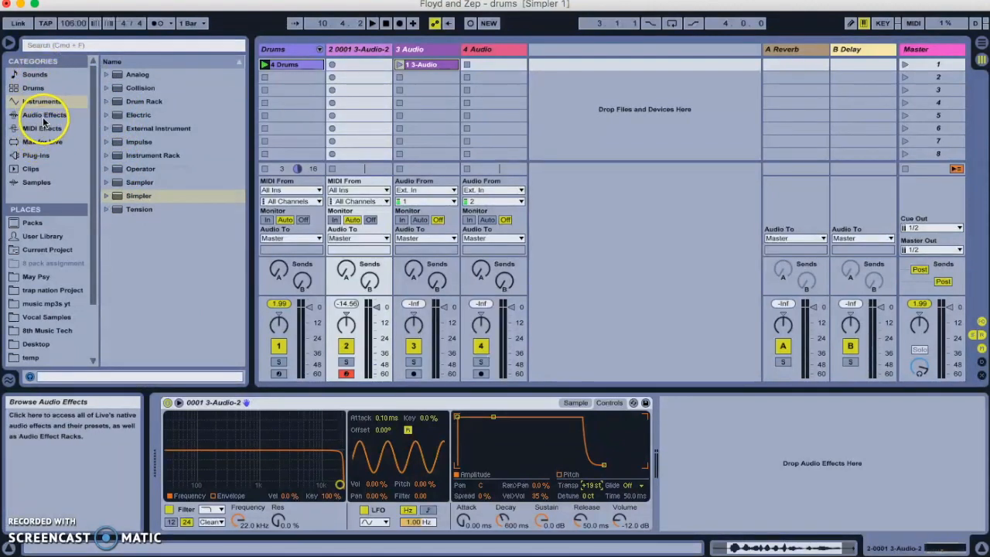
# Step: Add Reverb and Compressor after the Simpler and lower the threshold to −40.1 dB
pyautogui.click(44, 114)
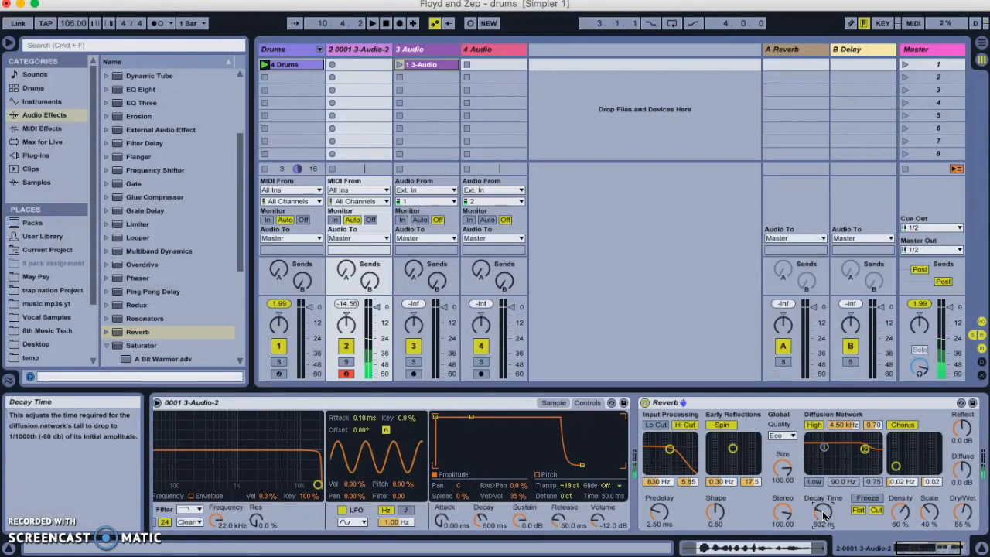
pyautogui.moveTo(962, 512)
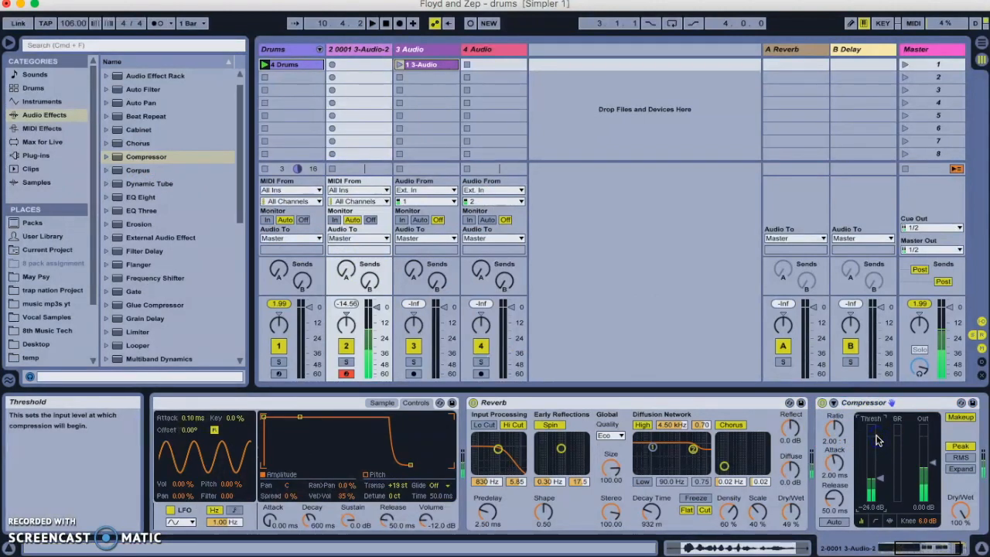
pyautogui.moveTo(876, 438); pyautogui.dragTo(876, 481)
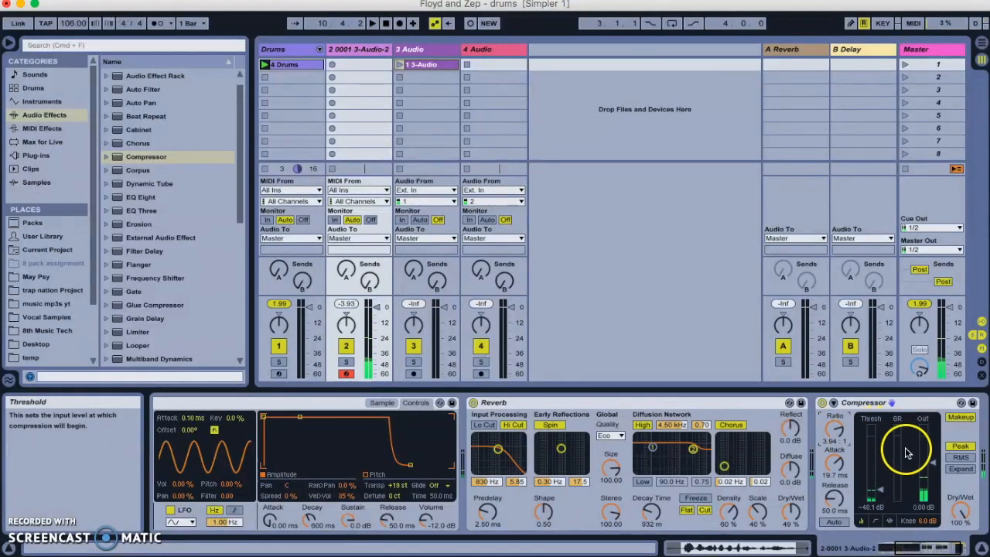
pyautogui.moveTo(932, 468)
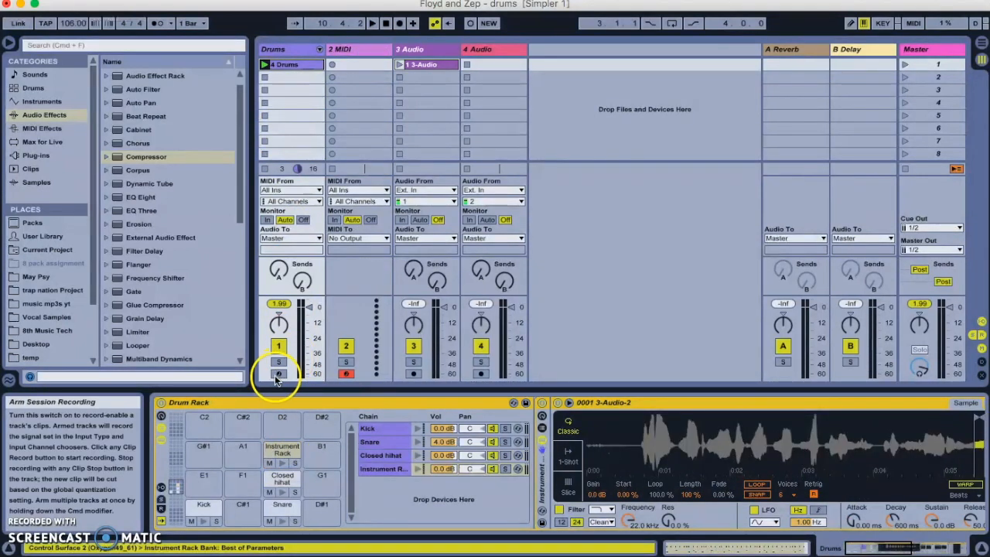
# Step: Arm the Drums track for recording
pyautogui.click(278, 373)
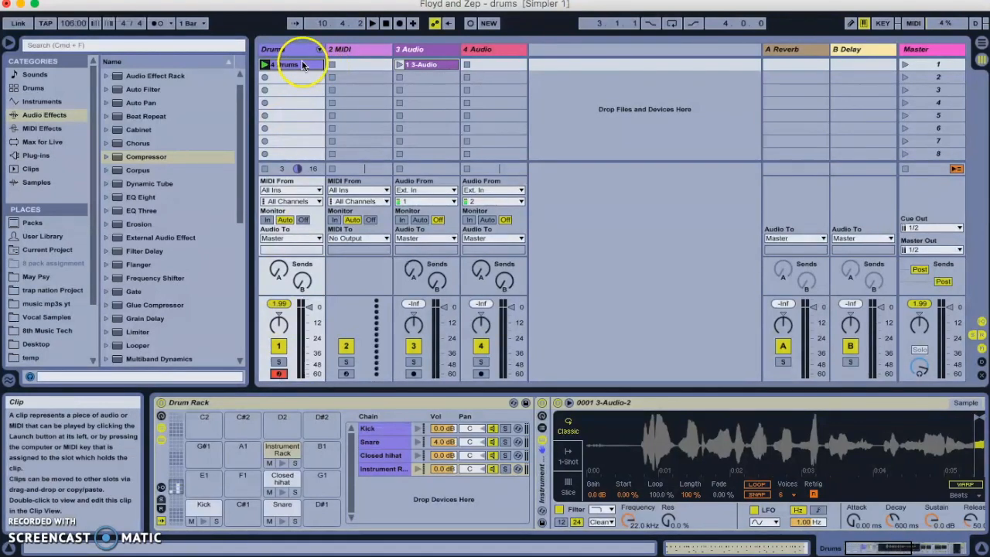
# Step: Open the 4 Drums clip in Clip View, launch it, and overdub vocal pad notes
pyautogui.doubleClick(287, 64)
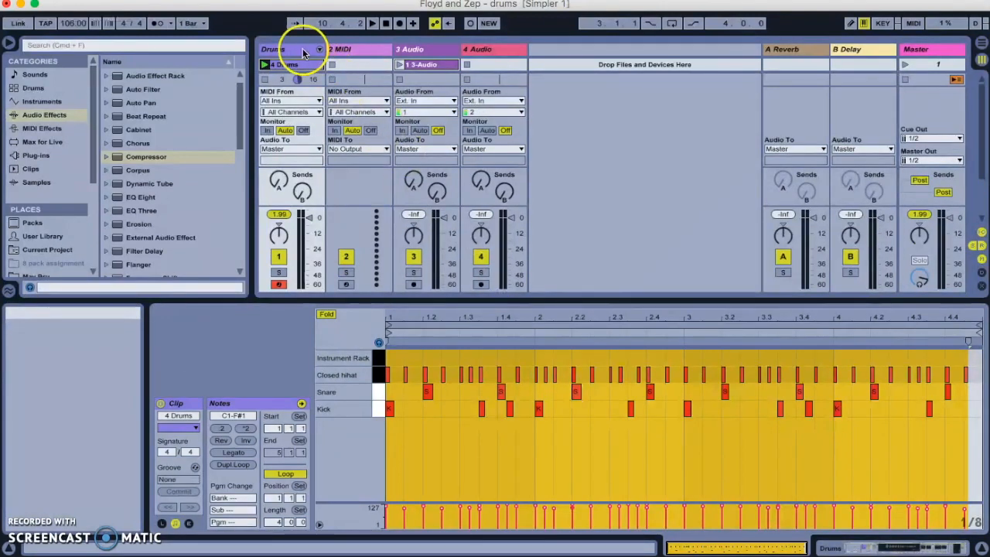
pyautogui.moveTo(388, 313)
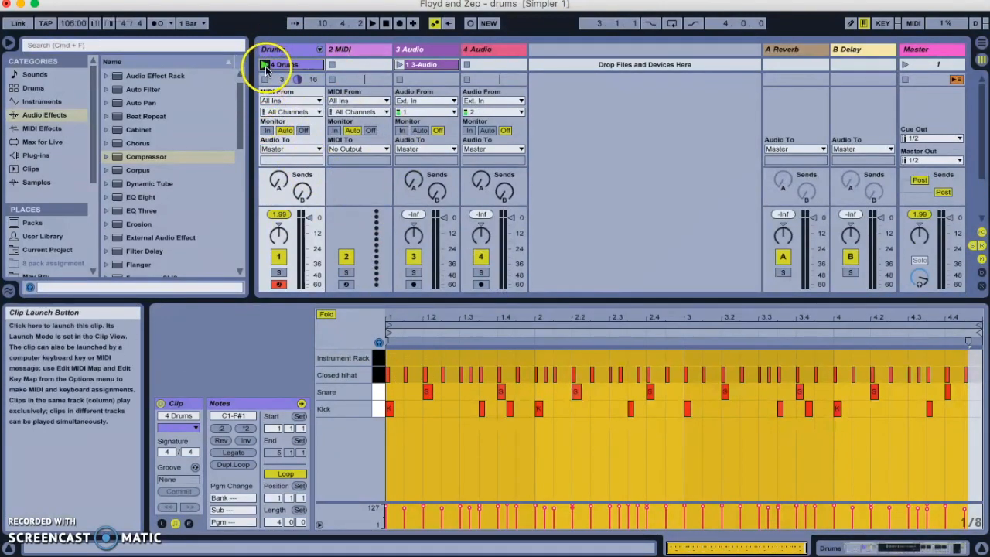
pyautogui.click(267, 64)
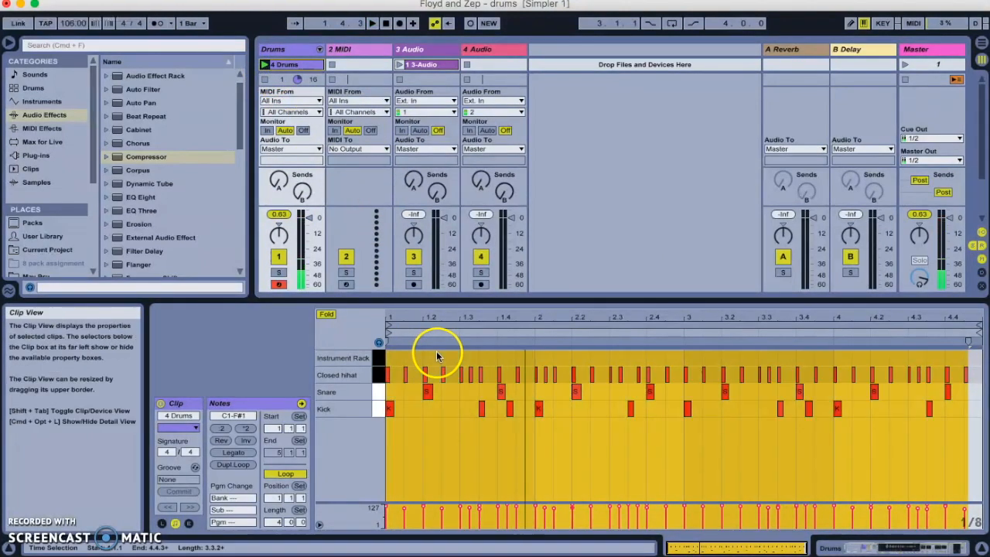
pyautogui.click(441, 379)
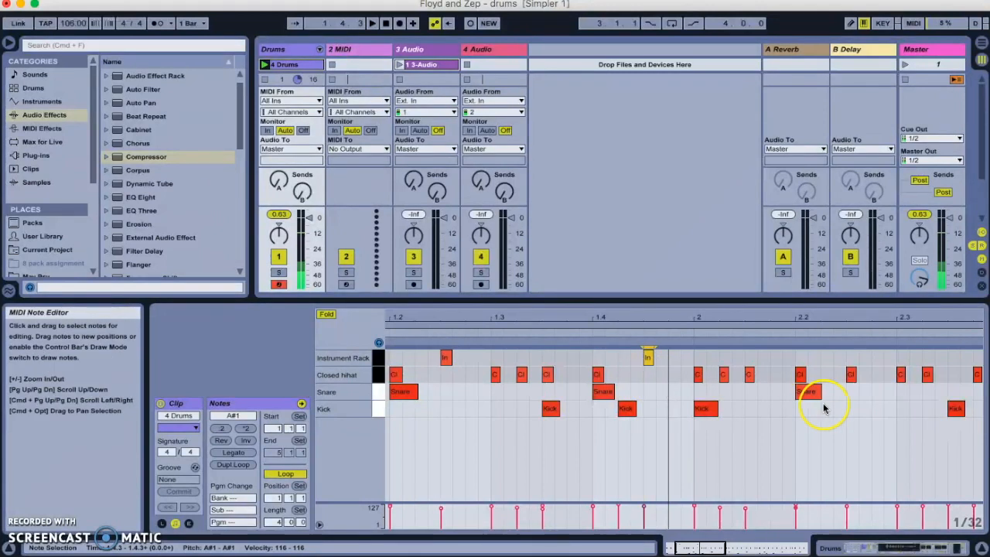
pyautogui.hscroll(3)
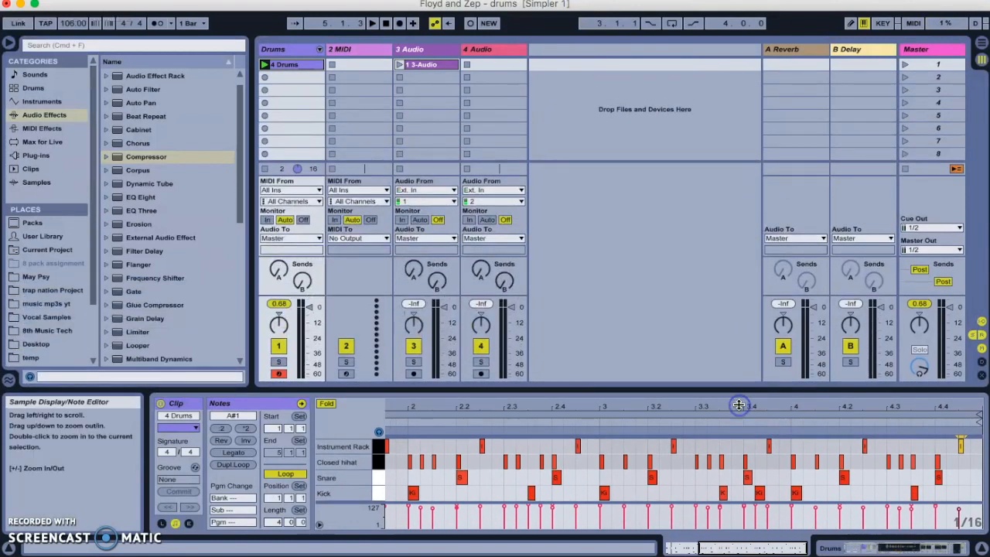
pyautogui.moveTo(586, 242)
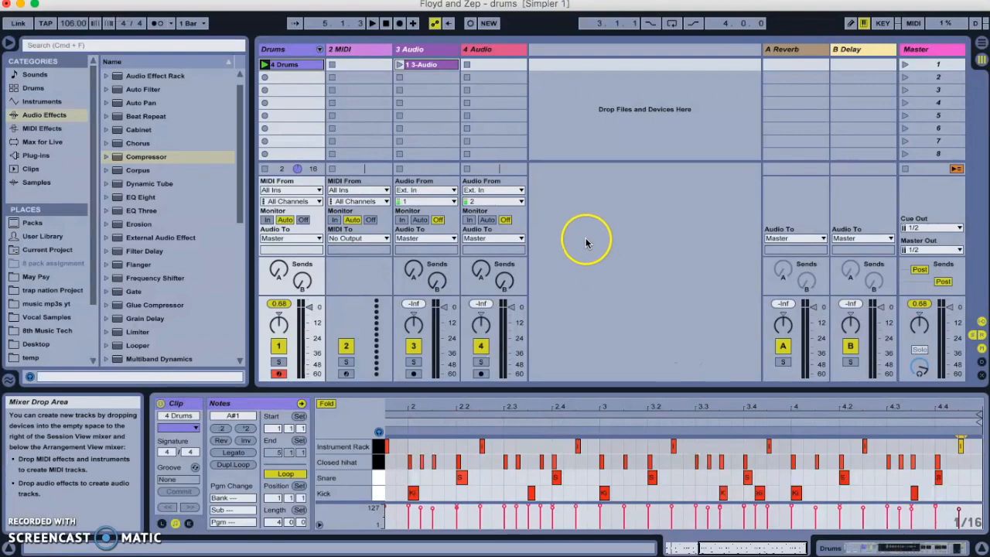